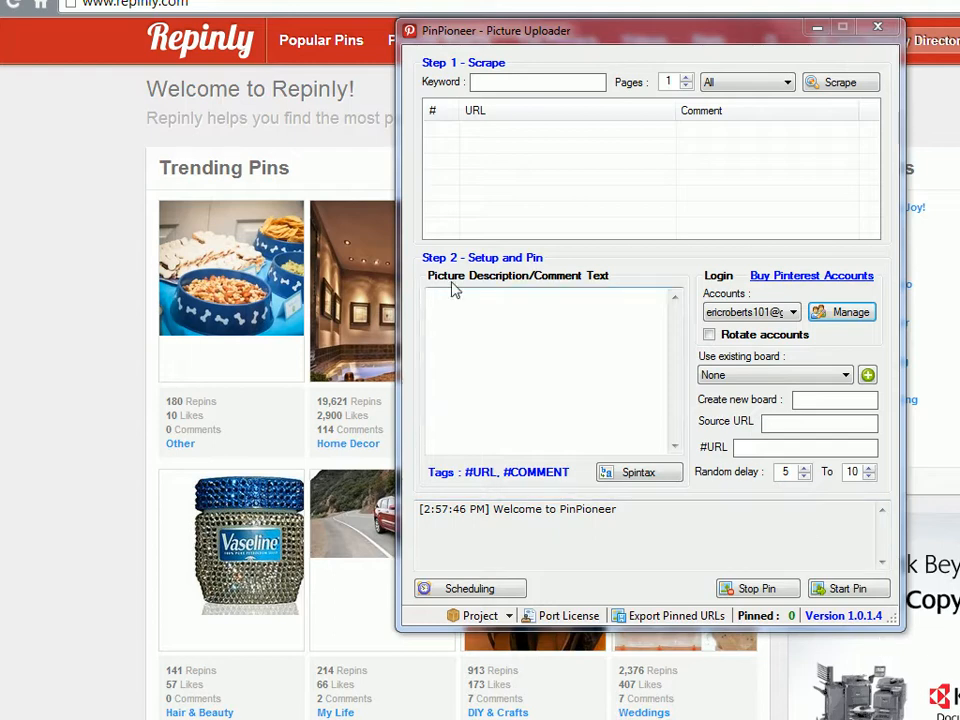
Hide the uploader, review Repinly's trending pins and popular boards, then go to Popular Boards
{"action": "left_click", "coordinate": [876, 20]}
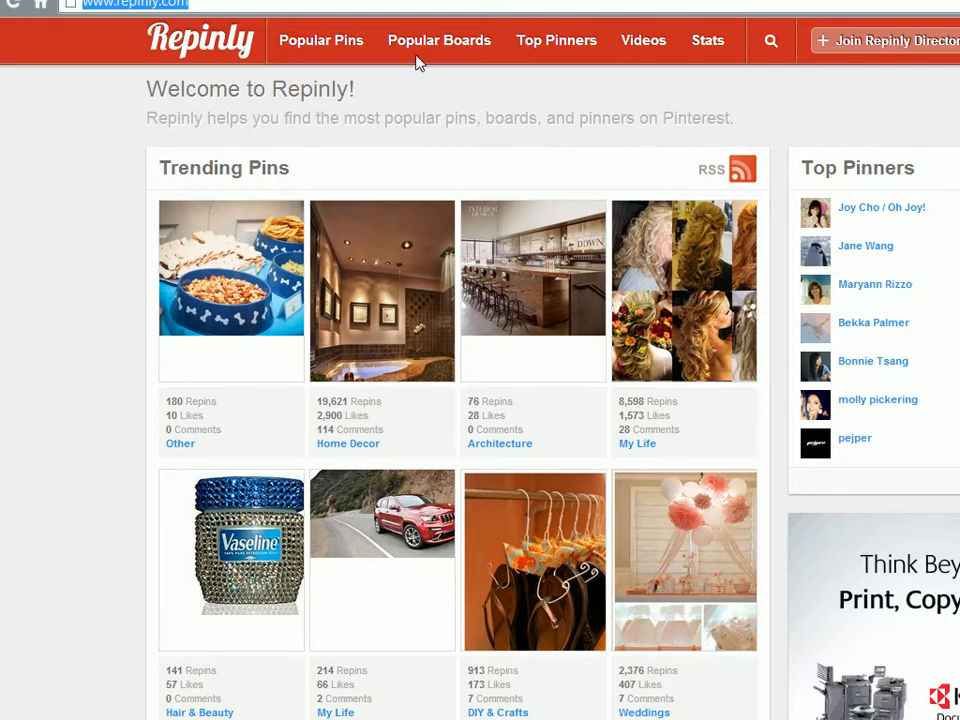
{"action": "scroll", "scroll_direction": "down", "scroll_amount": 3}
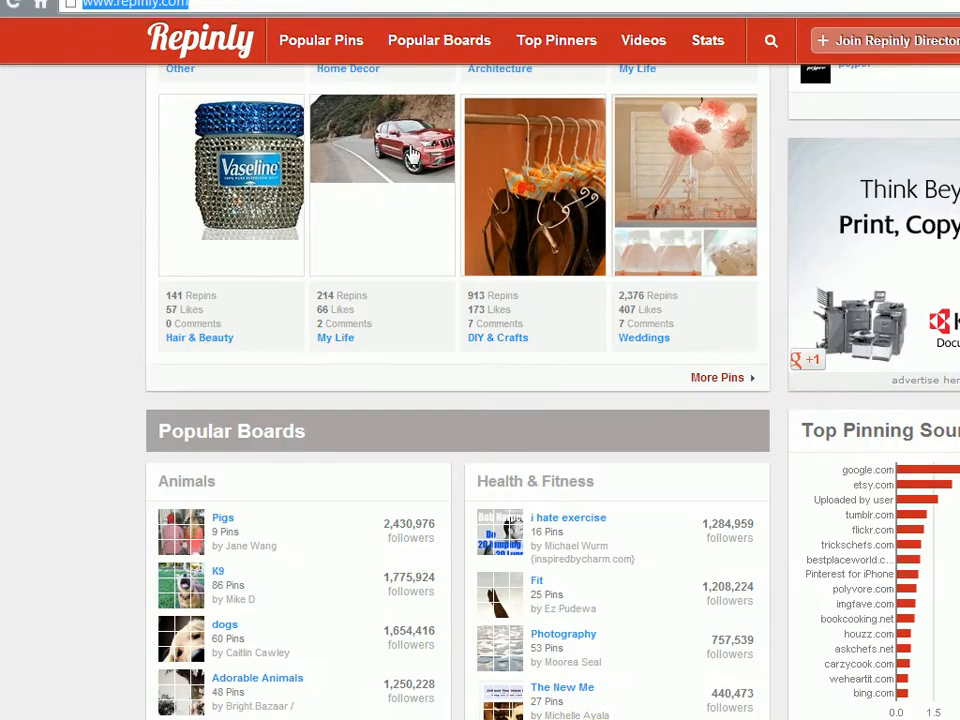
{"action": "scroll", "scroll_direction": "down", "scroll_amount": 3}
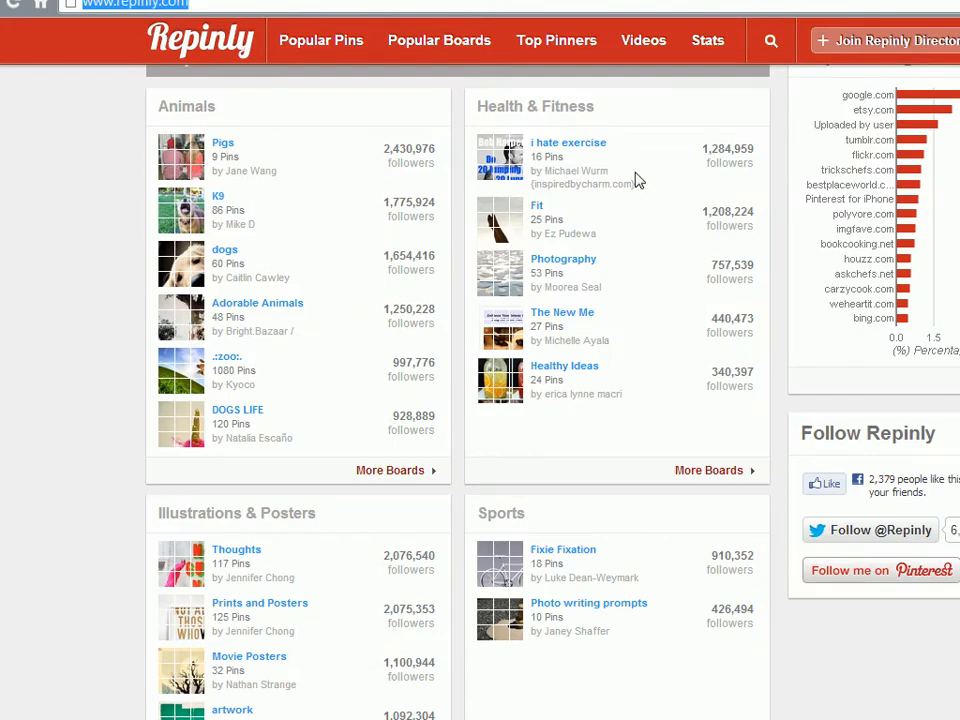
{"action": "scroll", "scroll_direction": "up", "scroll_amount": 3}
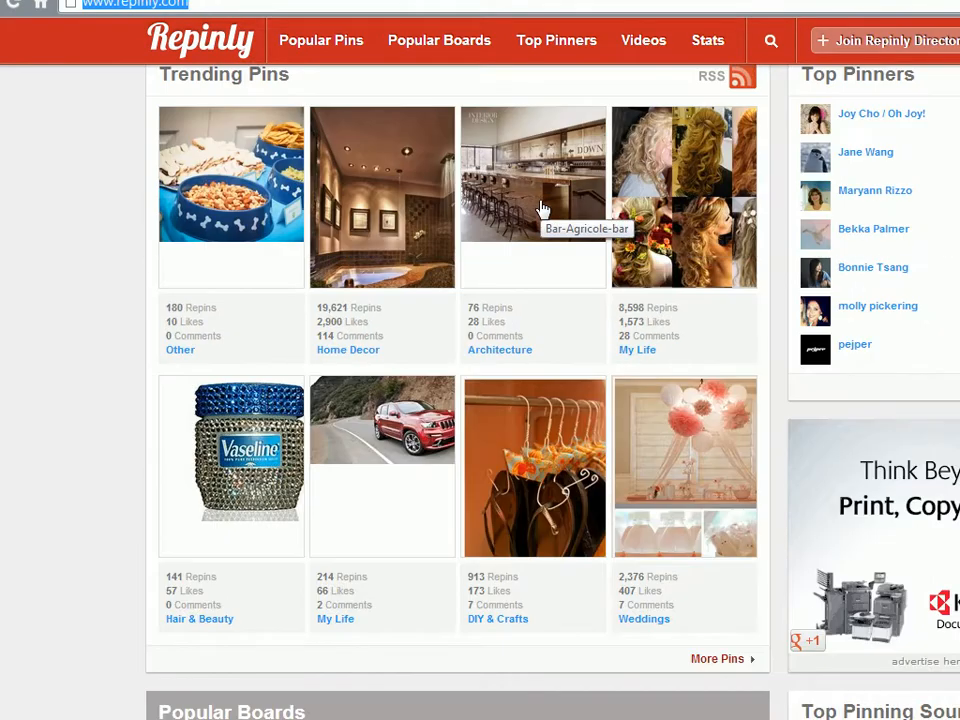
{"action": "left_click", "coordinate": [440, 40]}
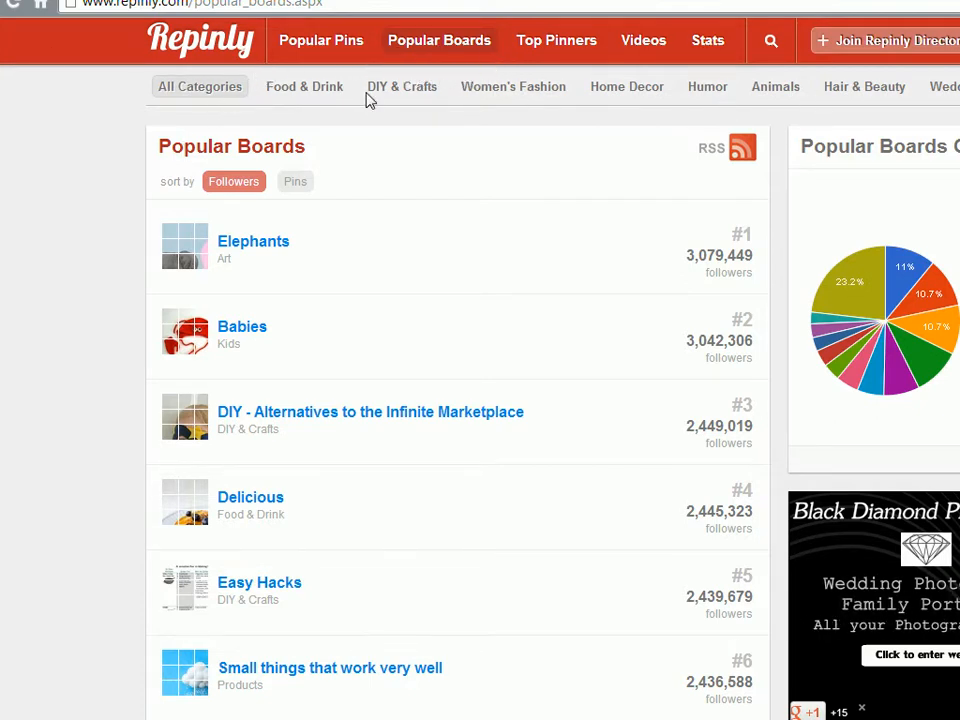
{"action": "mouse_move", "coordinate": [718, 62]}
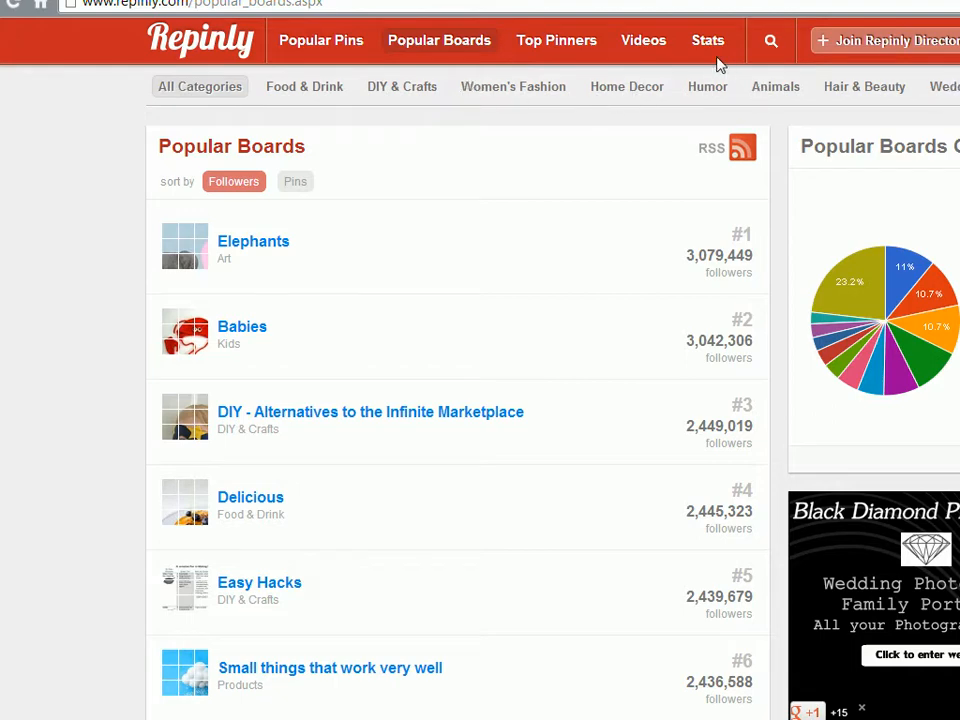
Filter the popular boards ranking to the Animals category
{"action": "left_click", "coordinate": [776, 86]}
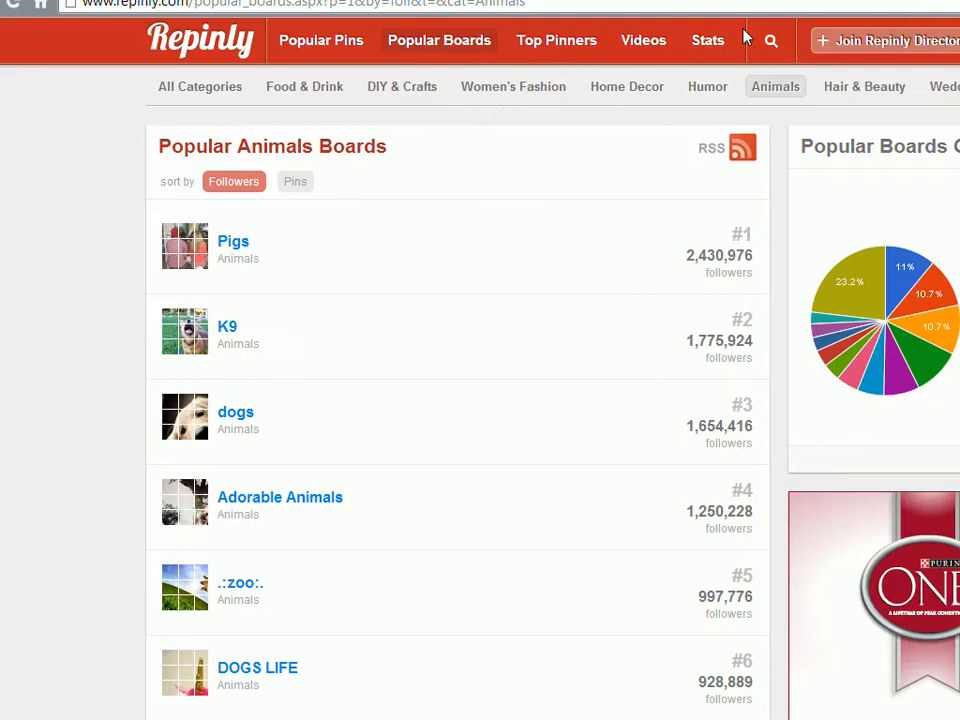
{"action": "scroll", "scroll_direction": "down", "scroll_amount": 3}
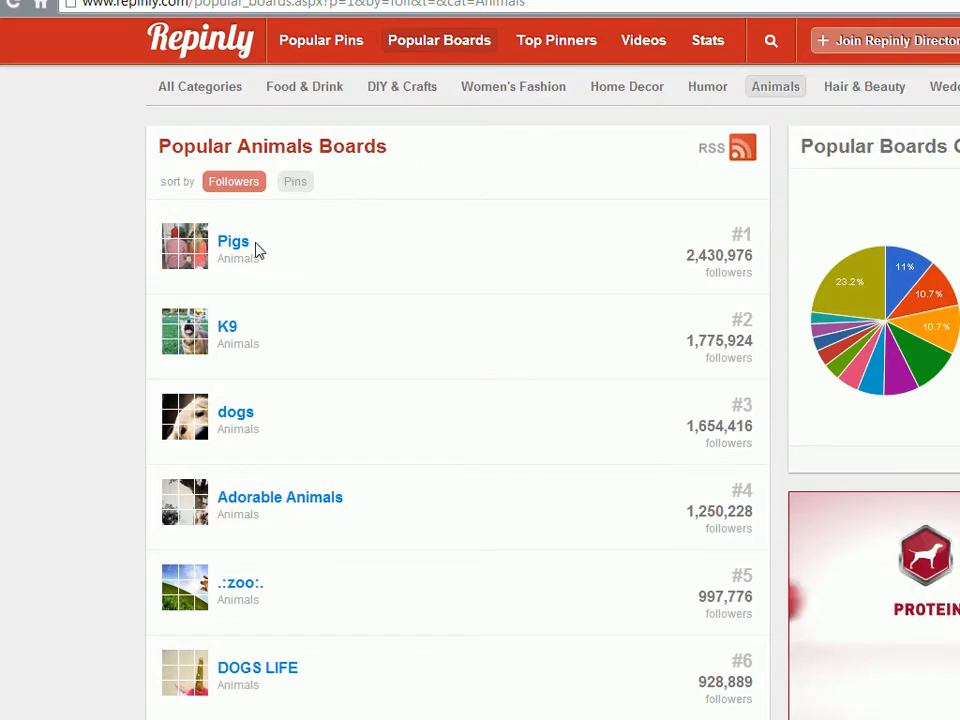
{"action": "mouse_move", "coordinate": [234, 252]}
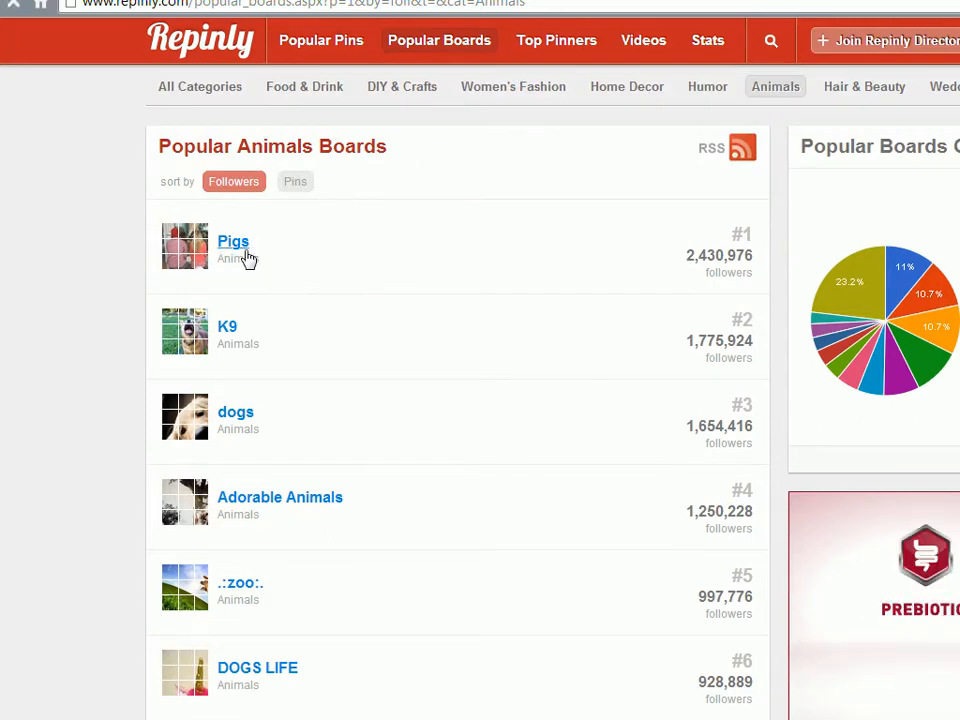
View the Pigs board page and copy its link address from the FOLLOW BOARD button
{"action": "left_click", "coordinate": [232, 240]}
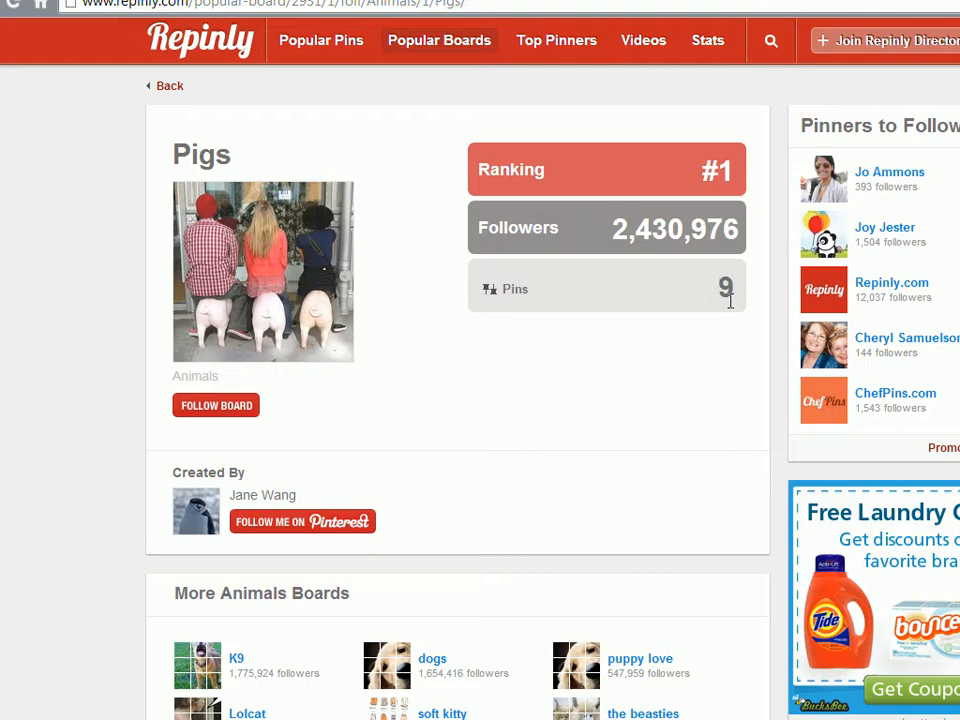
{"action": "scroll", "scroll_direction": "down", "scroll_amount": 3}
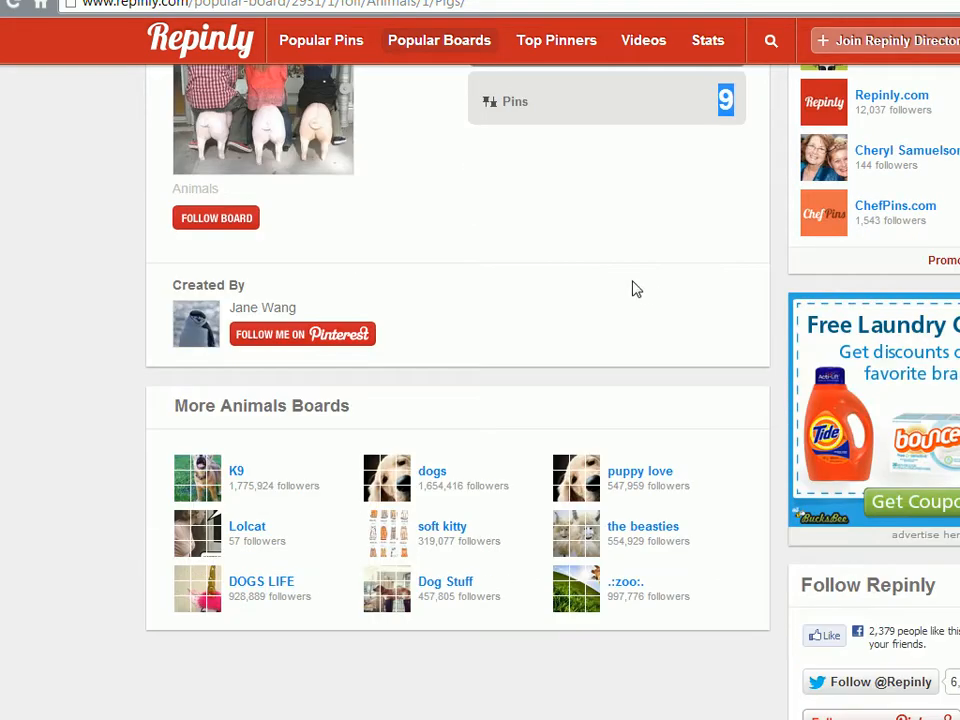
{"action": "scroll", "scroll_direction": "up", "scroll_amount": 3}
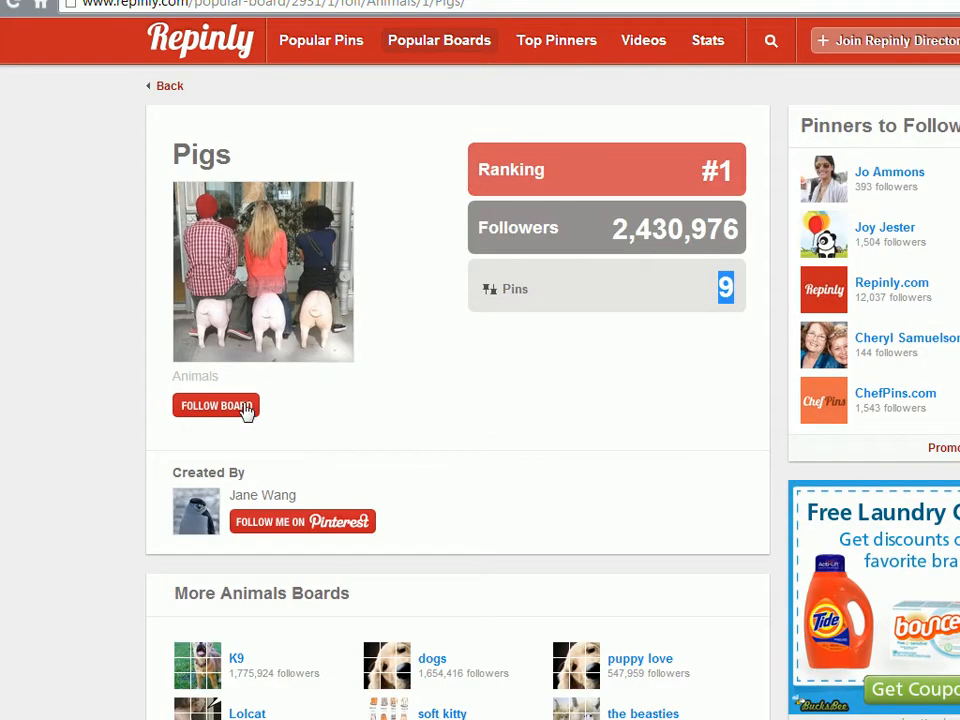
{"action": "right_click", "coordinate": [216, 404]}
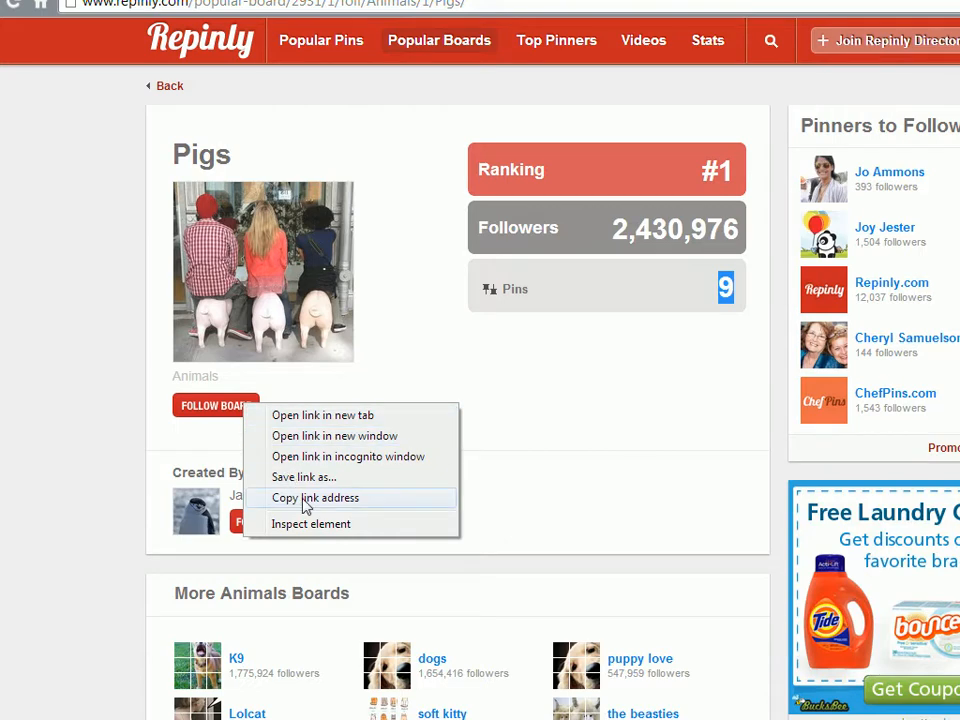
{"action": "left_click", "coordinate": [316, 498]}
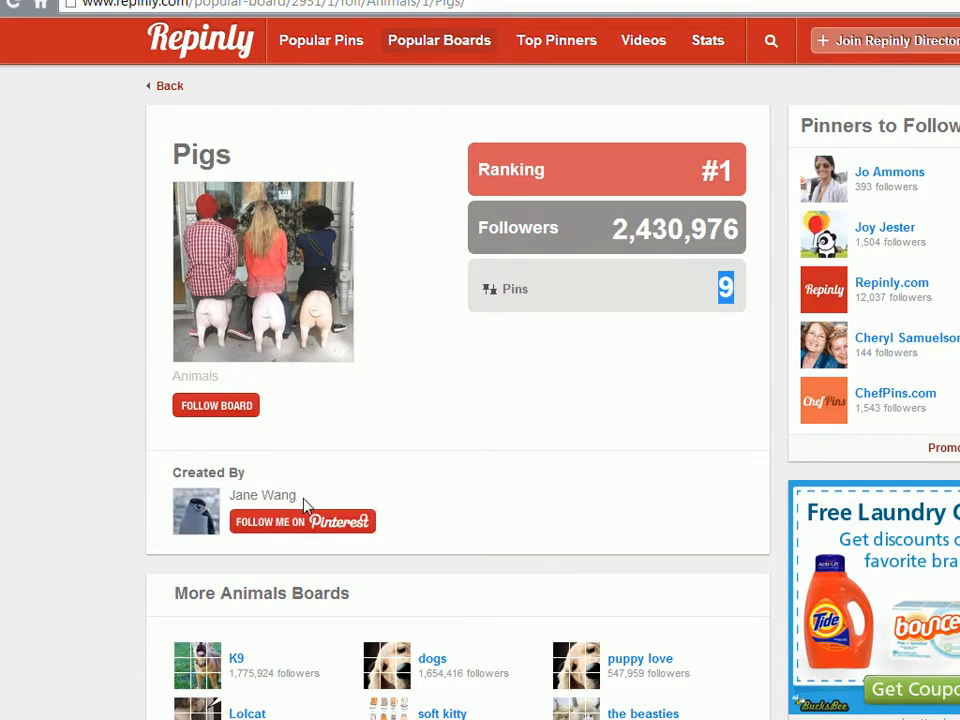
{"action": "right_click", "coordinate": [264, 494]}
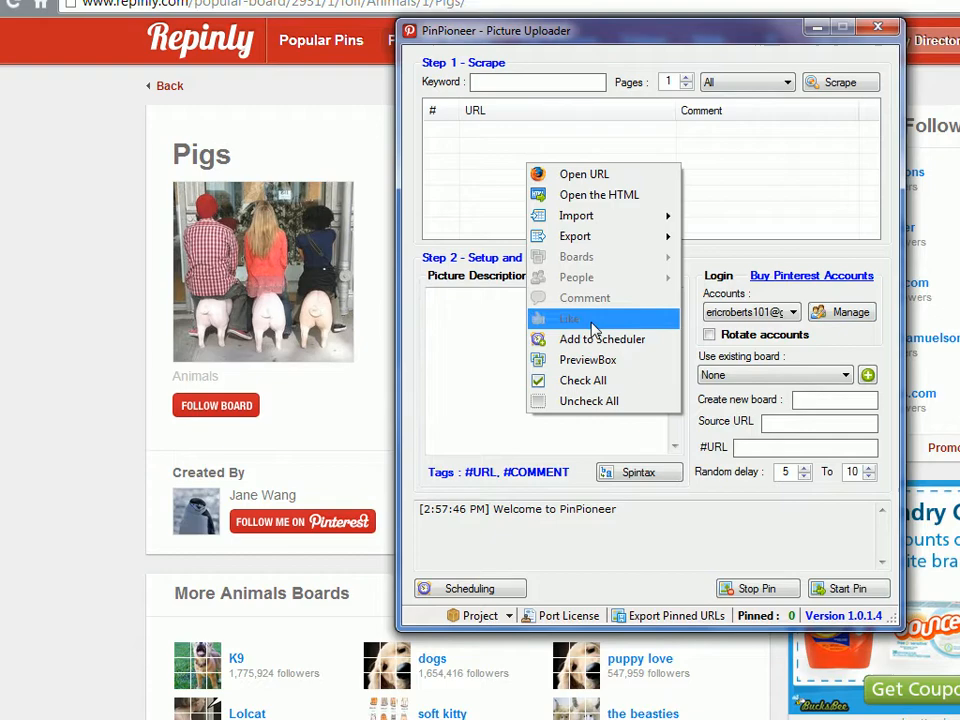
{"action": "mouse_move", "coordinate": [576, 216]}
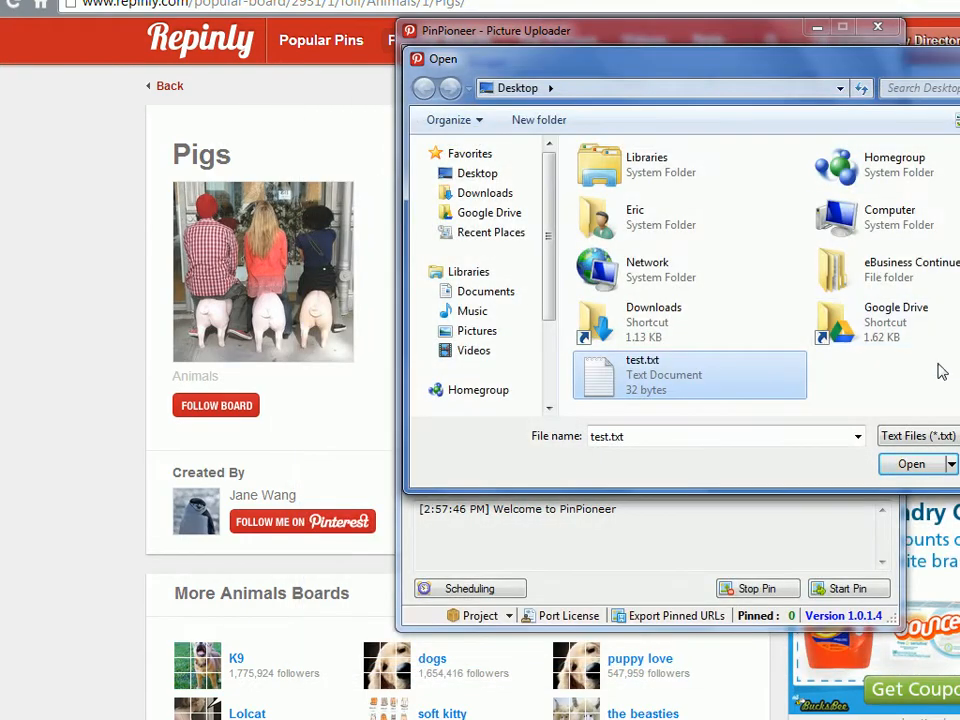
Import the Pigs board URL from test.txt and set the scrape type to Boards
{"action": "left_click", "coordinate": [912, 464]}
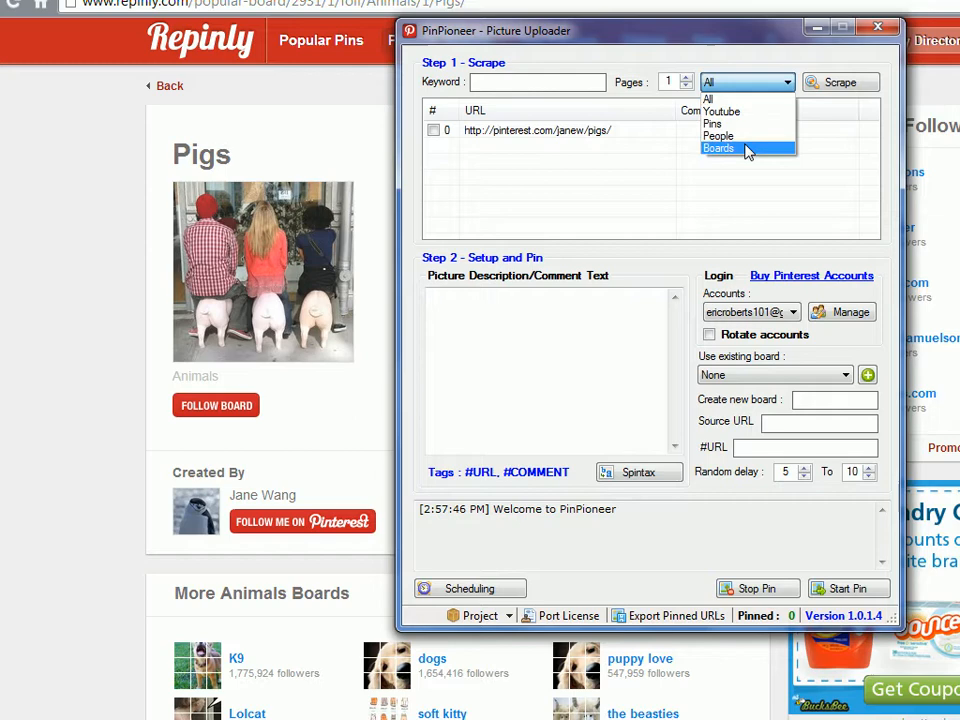
{"action": "left_click", "coordinate": [718, 148]}
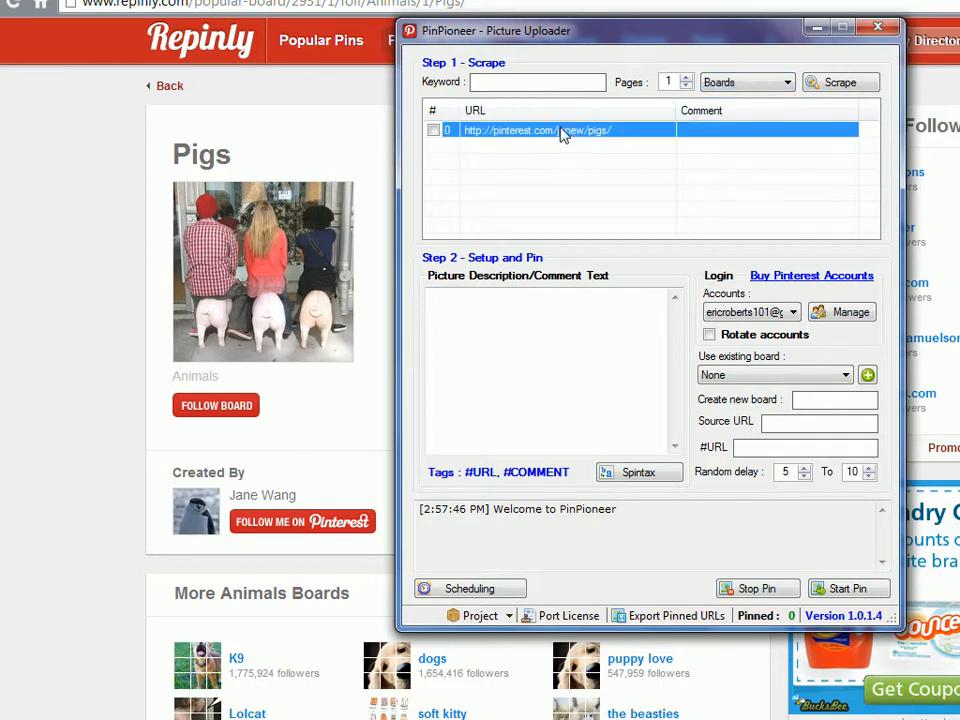
Scrape the Pigs board's pin links and comments, then view one scraped pin on Pinterest
{"action": "right_click", "coordinate": [560, 130]}
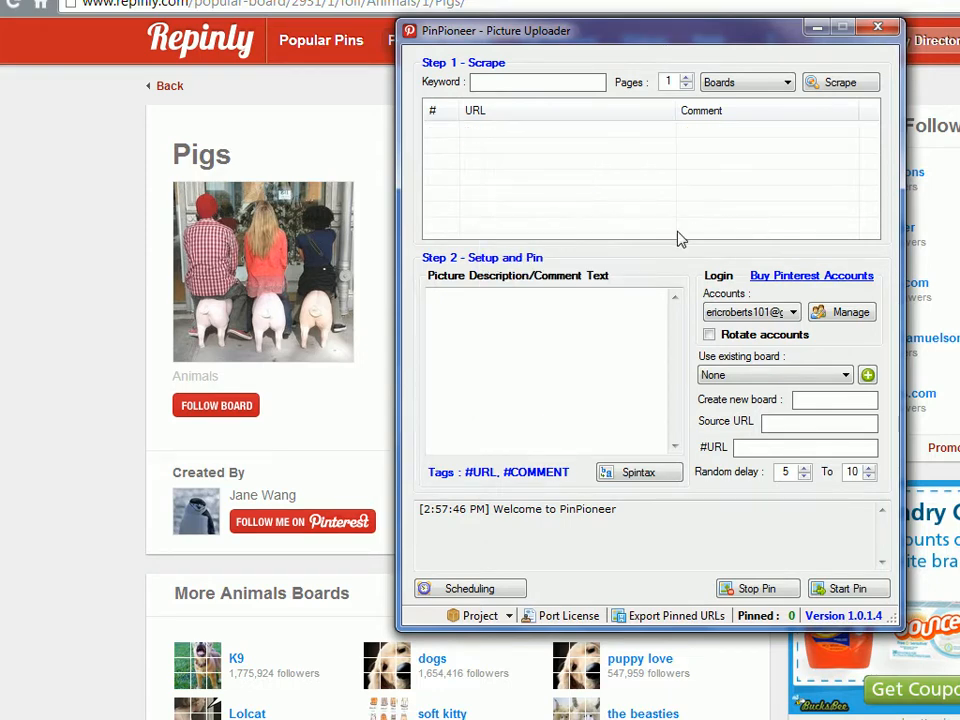
{"action": "mouse_move", "coordinate": [636, 134]}
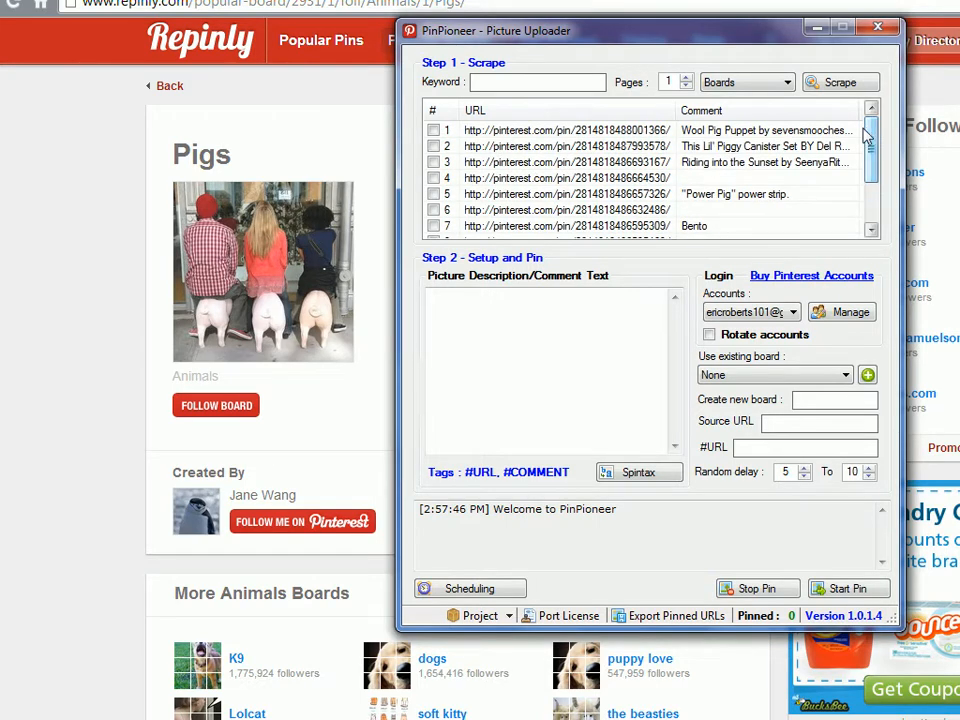
{"action": "left_click", "coordinate": [876, 32]}
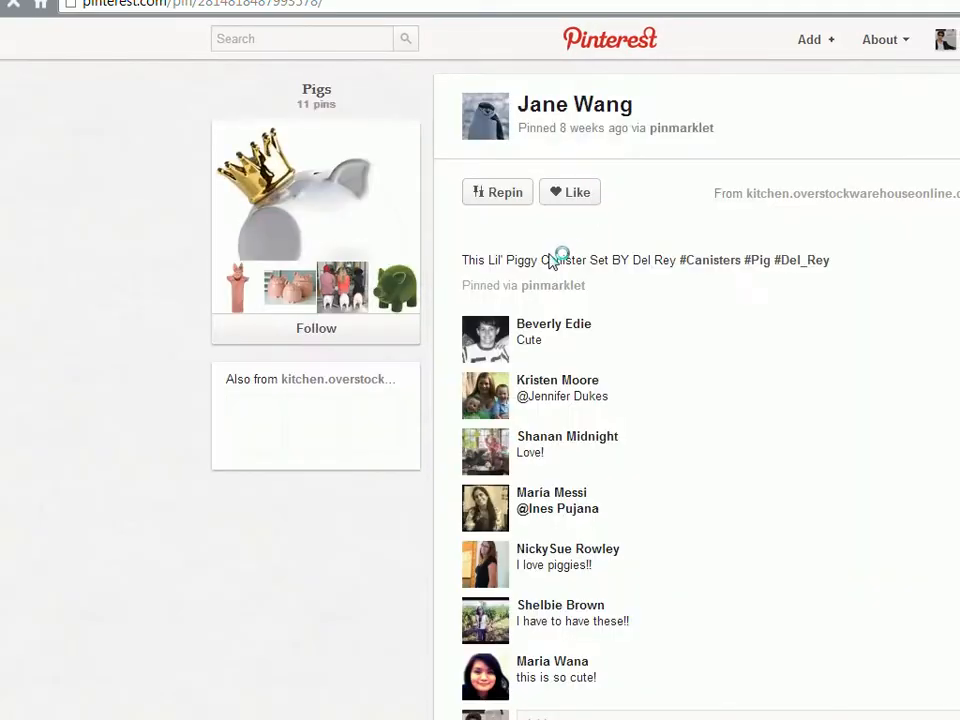
{"action": "scroll", "scroll_direction": "down", "scroll_amount": 3}
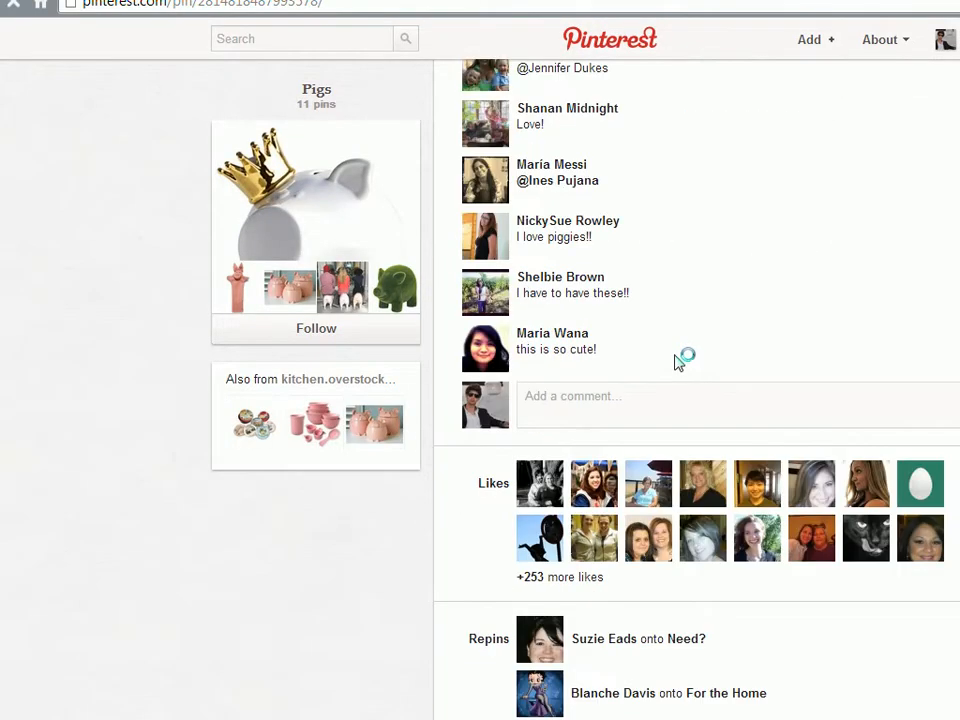
{"action": "scroll", "scroll_direction": "down", "scroll_amount": 3}
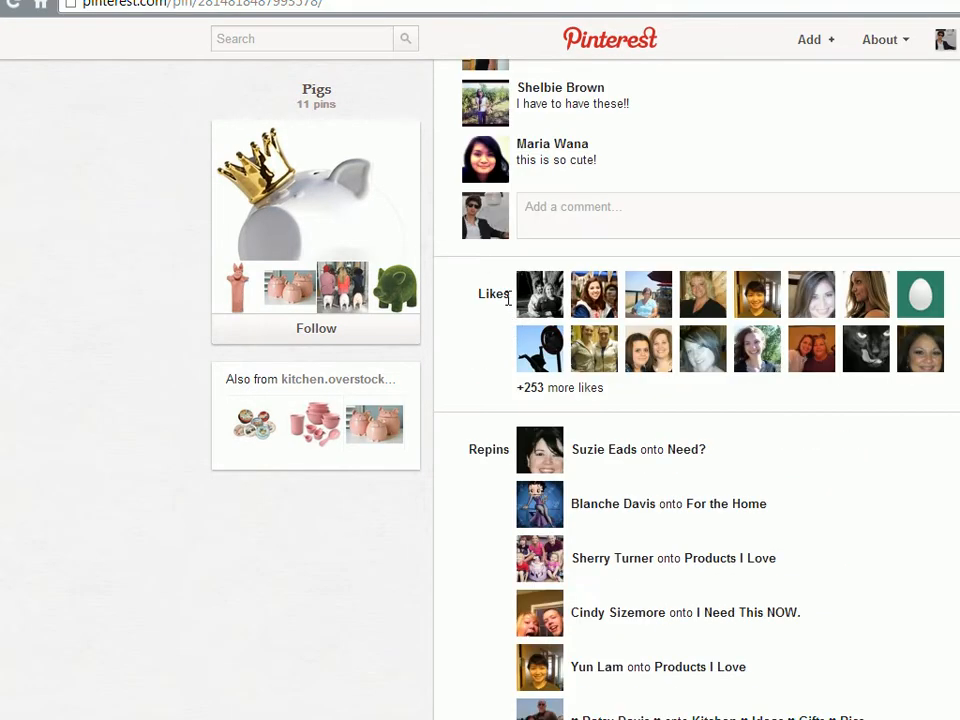
{"action": "mouse_move", "coordinate": [520, 340]}
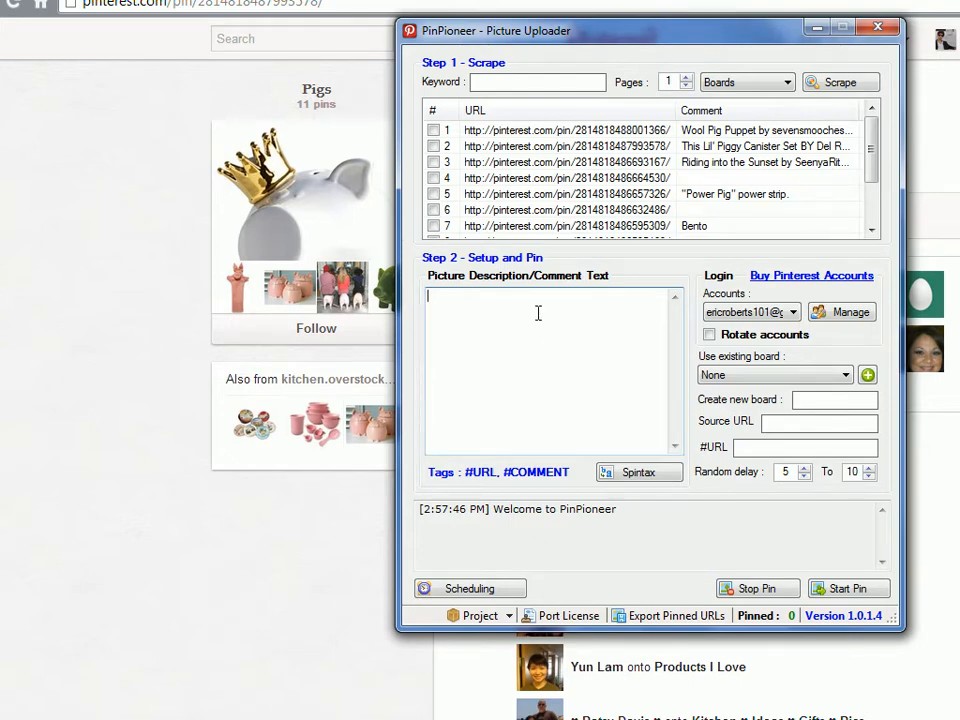
{"action": "mouse_move", "coordinate": [820, 40]}
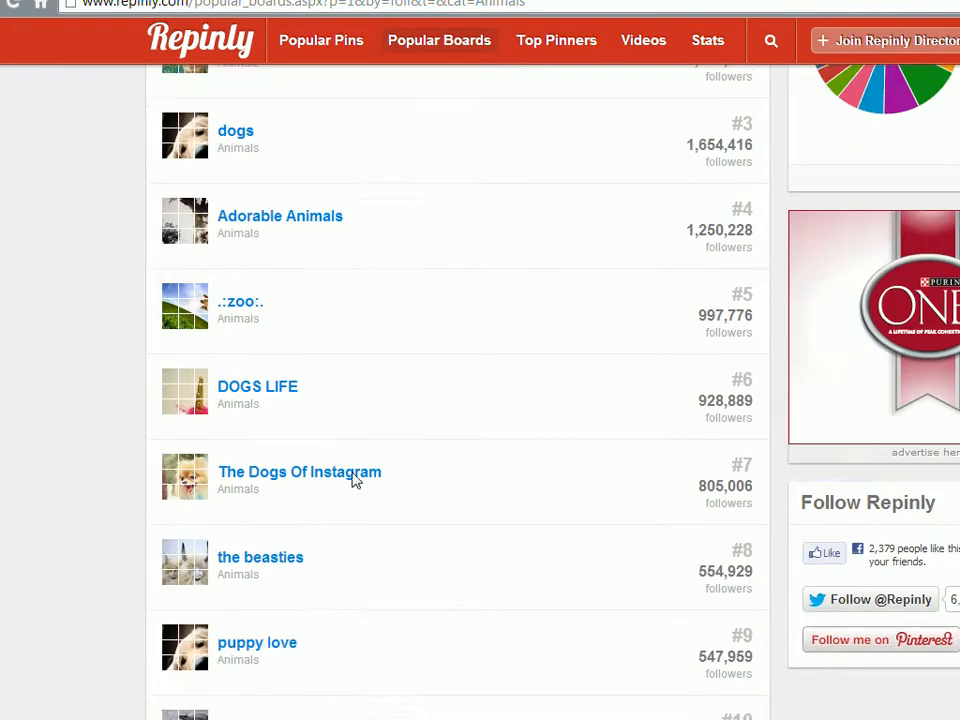
Return to the top of the Animals boards ranking sorted by followers, with Pigs at #1
{"action": "scroll", "scroll_direction": "up", "scroll_amount": 3}
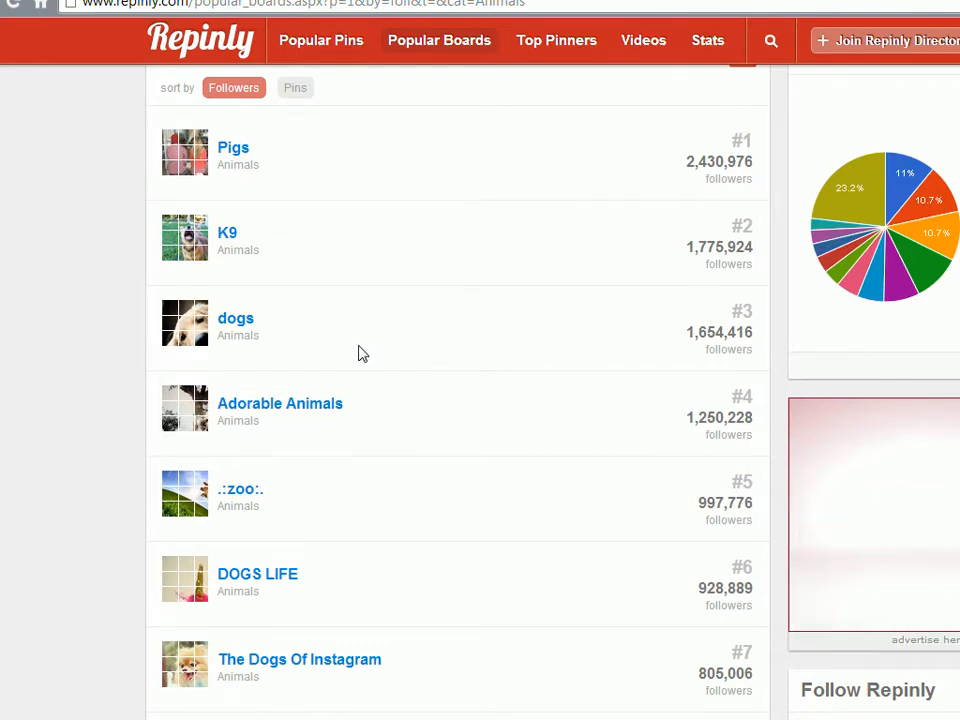
{"action": "mouse_move", "coordinate": [360, 358]}
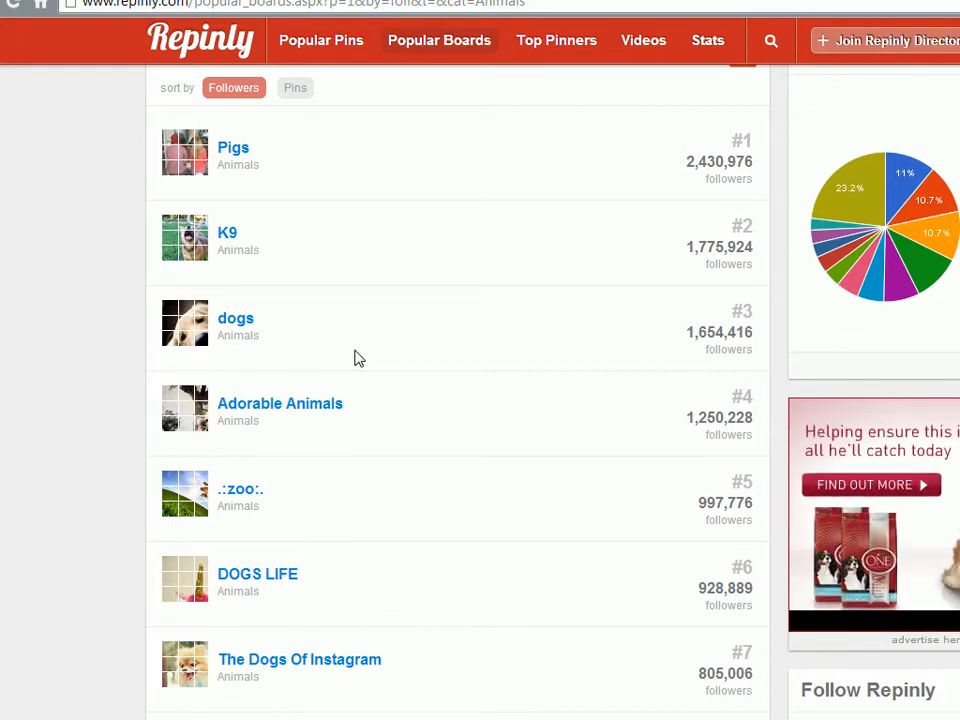
{"action": "mouse_move", "coordinate": [372, 364]}
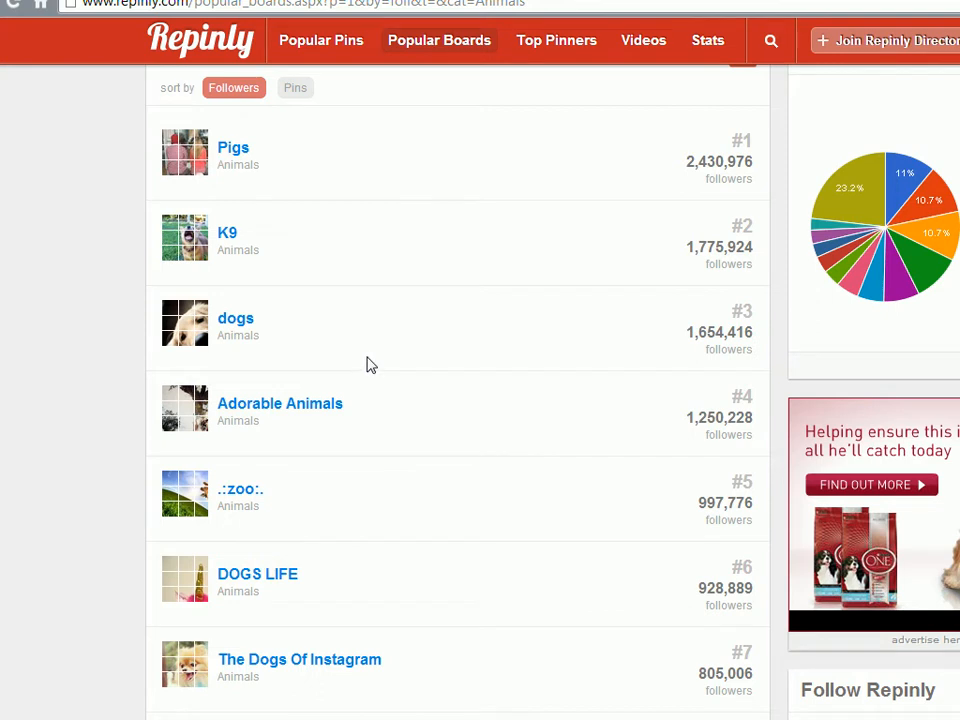
{"action": "mouse_move", "coordinate": [360, 374]}
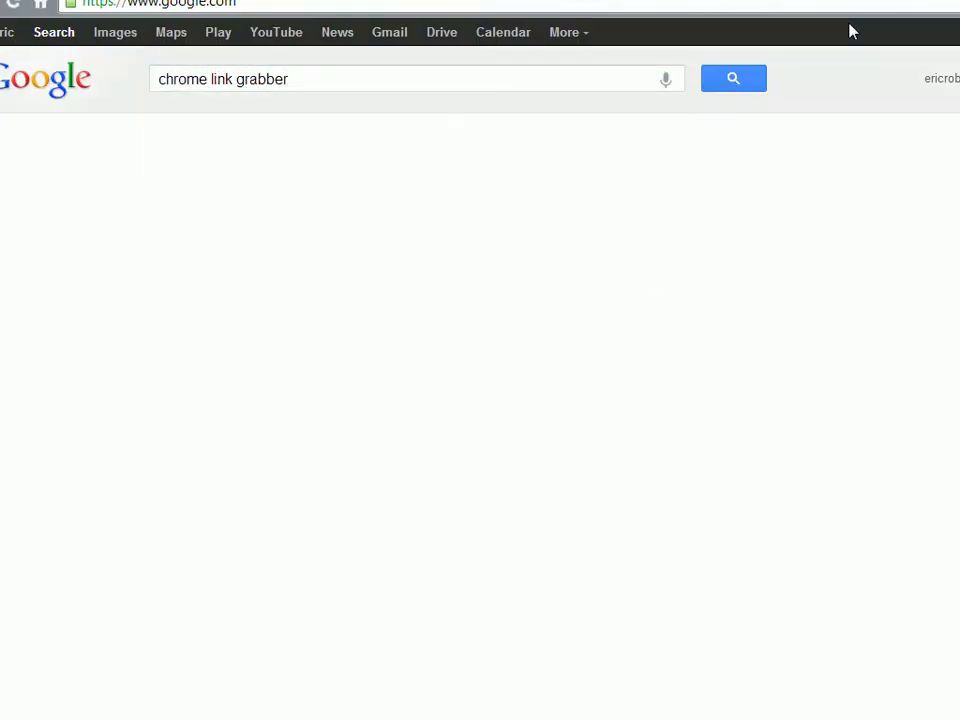
Search Google for 'chrome link grabber' and go to the Chrome Web Store Link grabber listing
{"action": "left_click", "coordinate": [732, 78]}
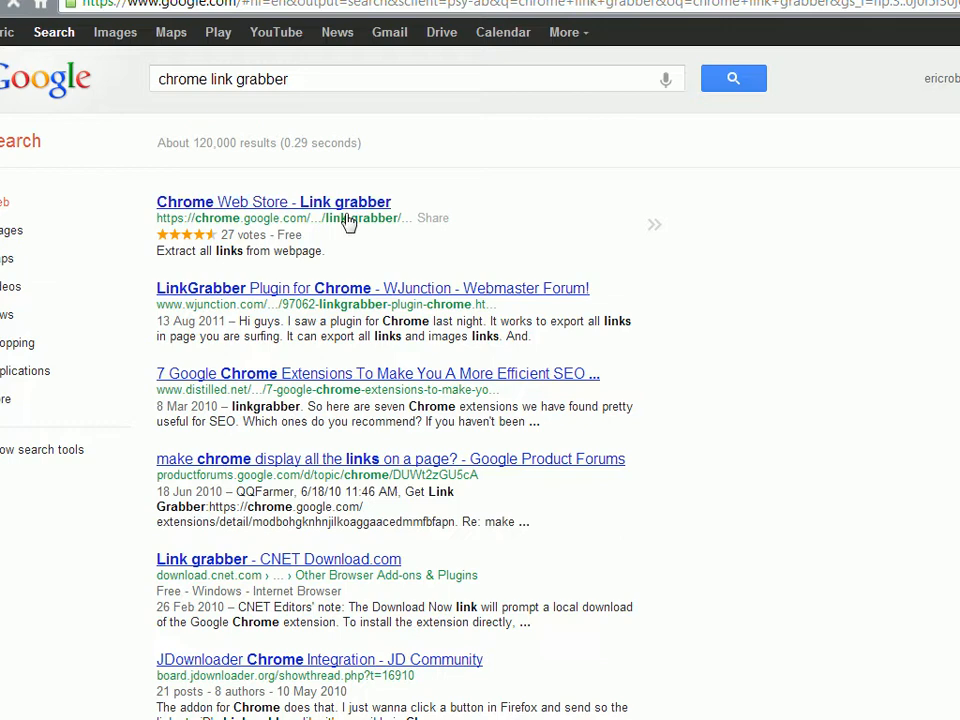
{"action": "left_click", "coordinate": [274, 202]}
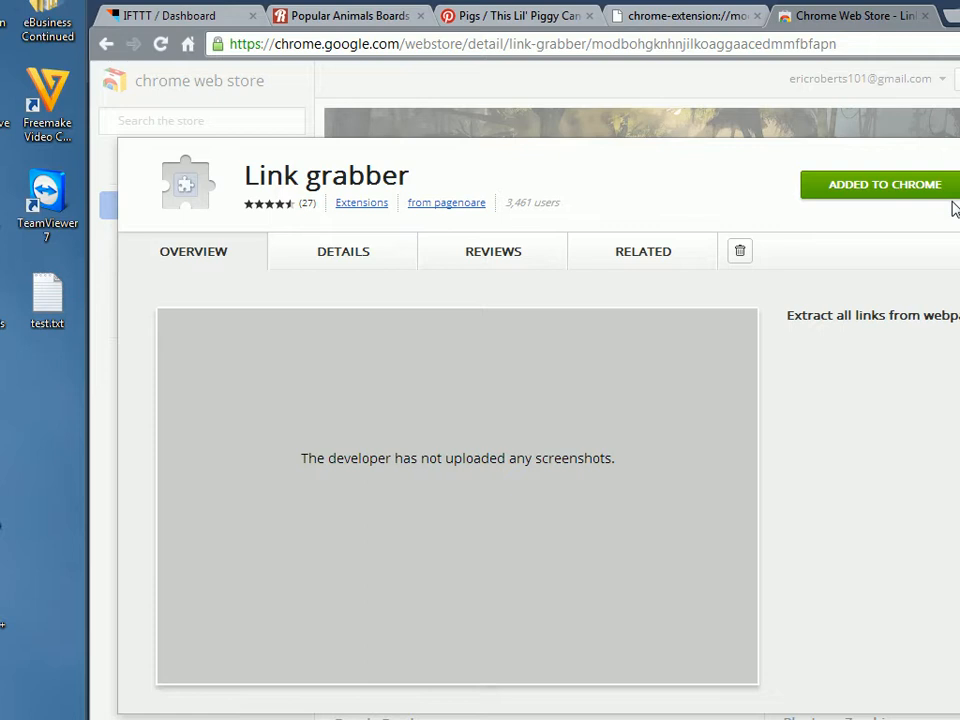
{"action": "mouse_move", "coordinate": [918, 198]}
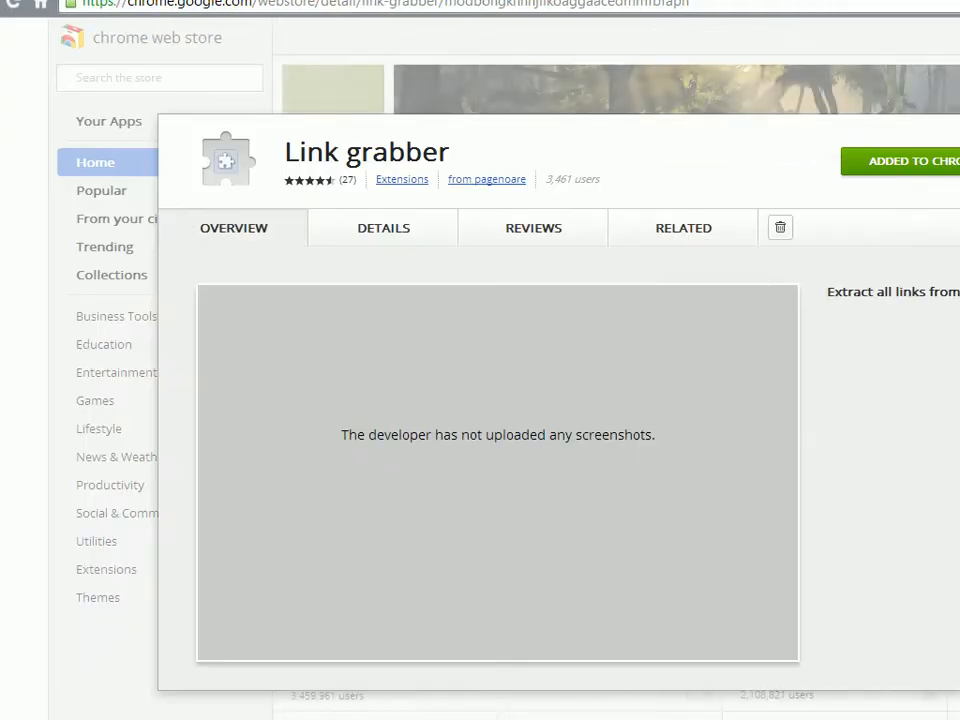
{"action": "mouse_move", "coordinate": [938, 44]}
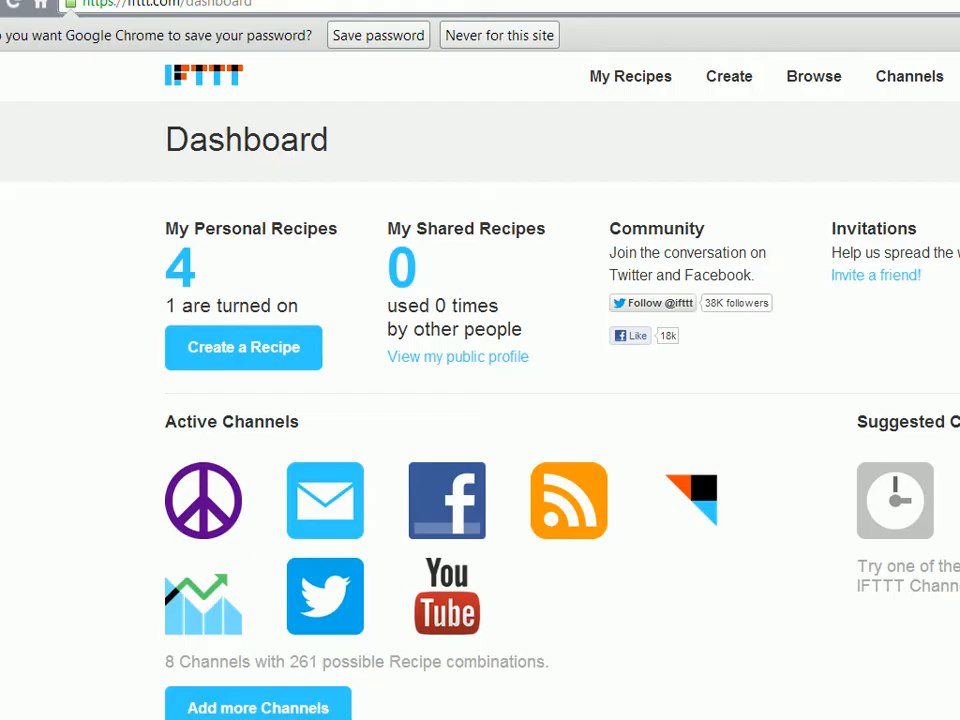
{"action": "mouse_move", "coordinate": [170, 172]}
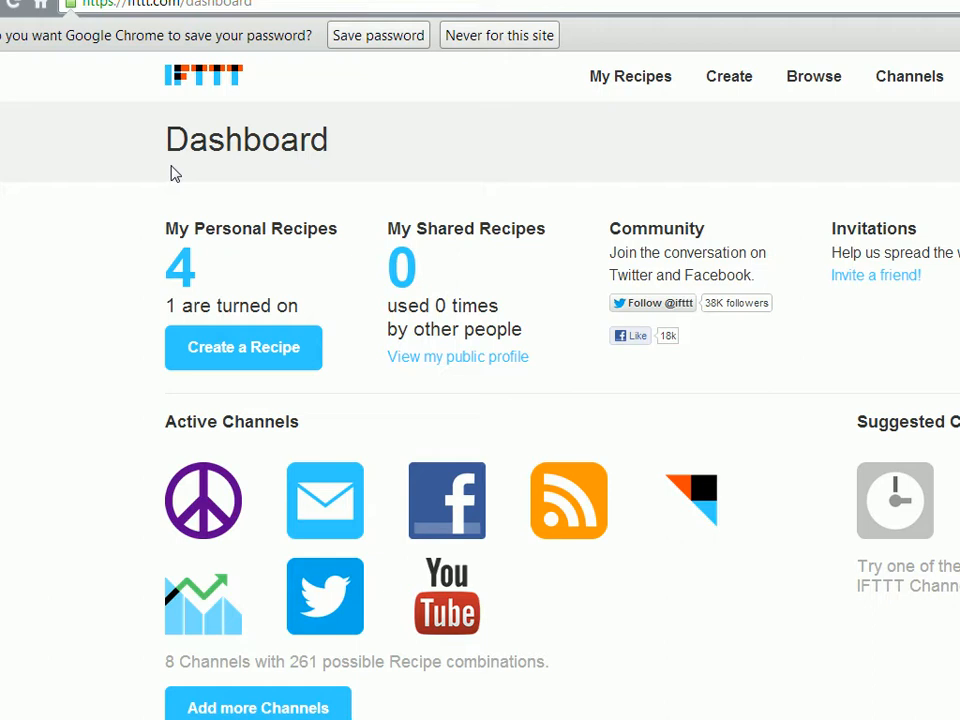
{"action": "mouse_move", "coordinate": [268, 350]}
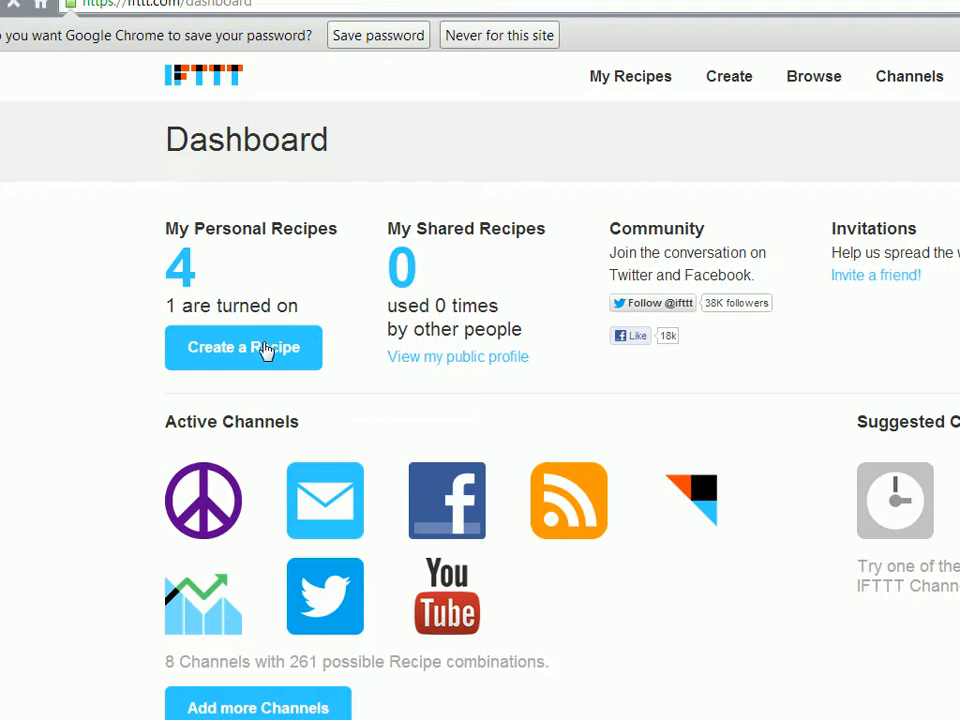
Start a new recipe from the IFTTT dashboard via Create a Recipe
{"action": "left_click", "coordinate": [244, 348]}
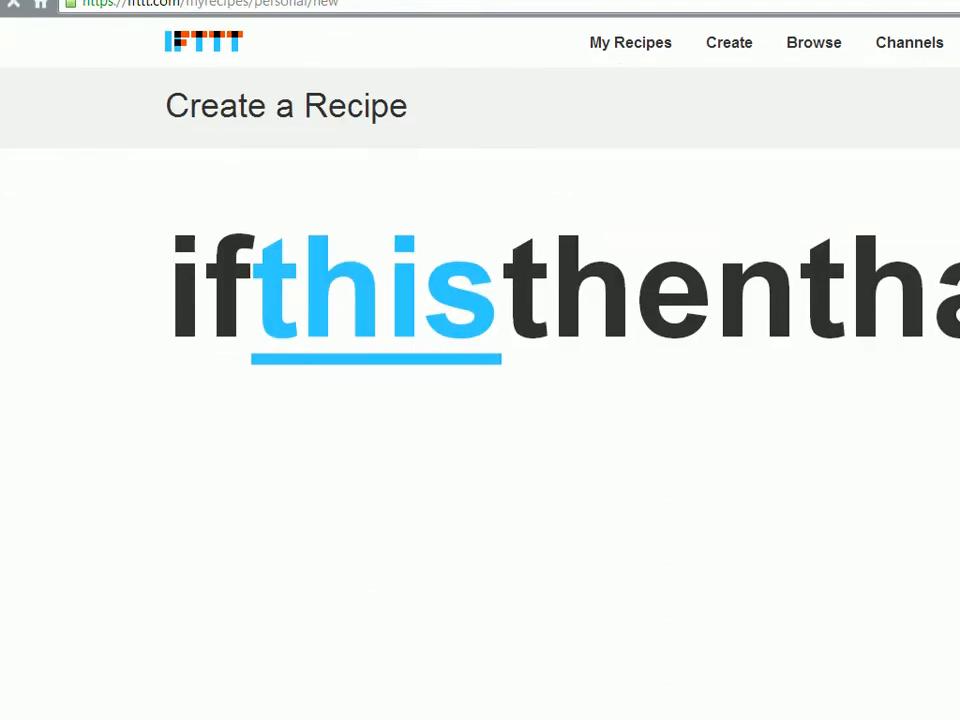
{"action": "mouse_move", "coordinate": [530, 348]}
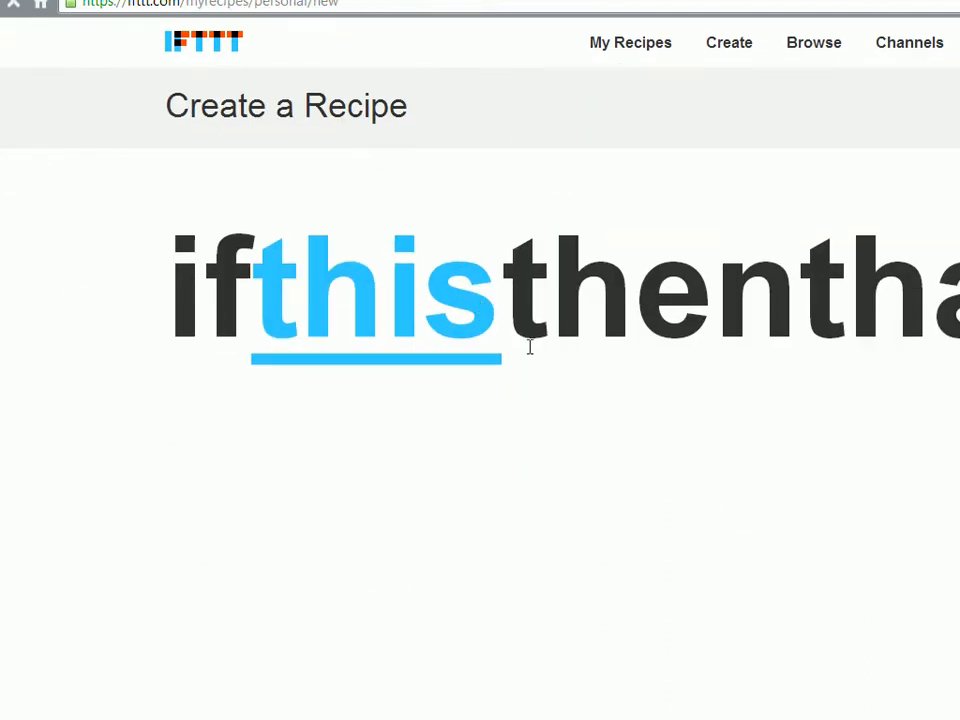
{"action": "mouse_move", "coordinate": [402, 348]}
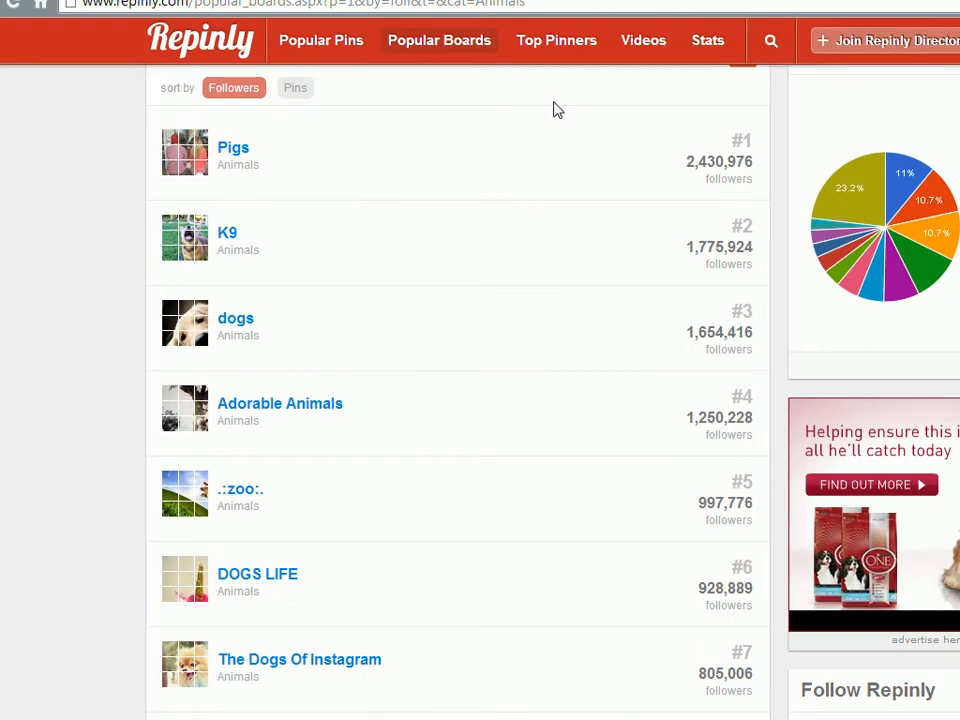
From Popular Pins, view the RSS feeds list and copy the Film, Music & Books feed address
{"action": "left_click", "coordinate": [320, 40]}
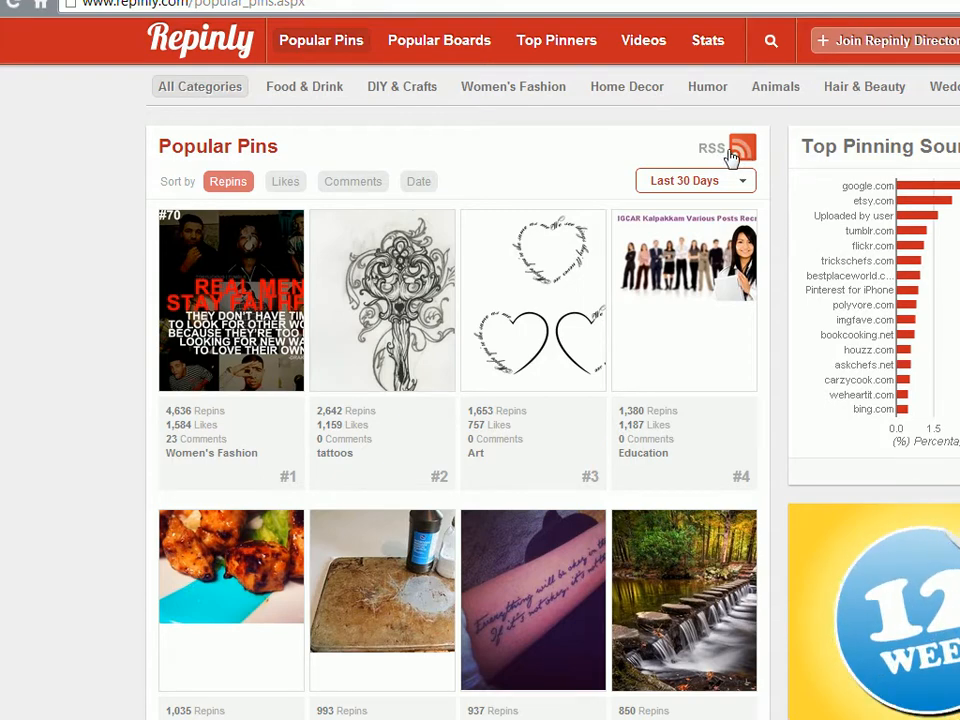
{"action": "left_click", "coordinate": [756, 148]}
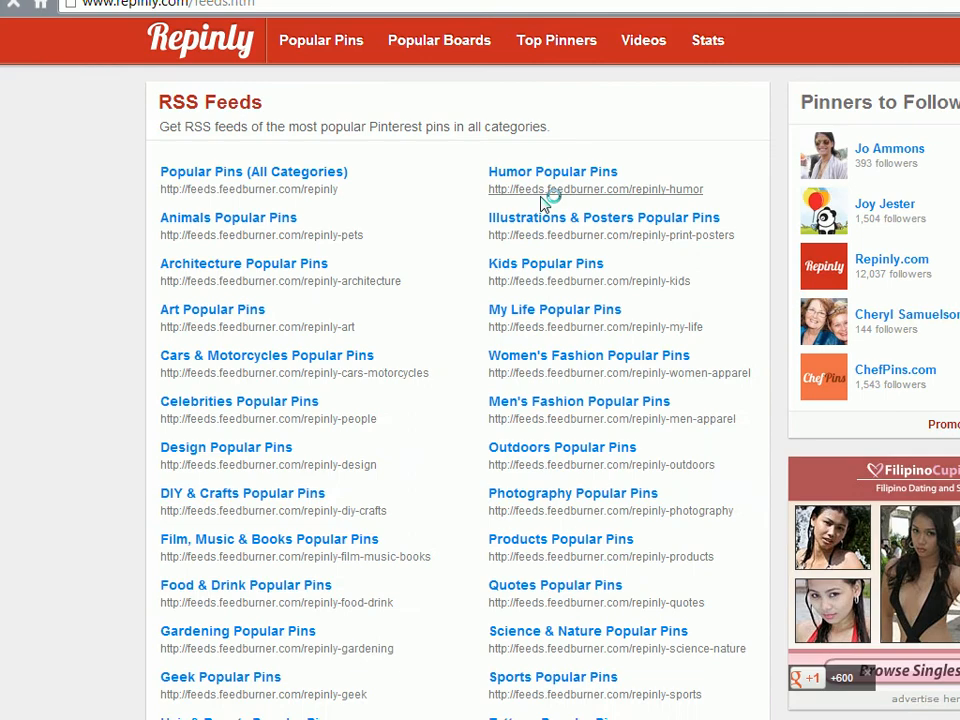
{"action": "mouse_move", "coordinate": [252, 328]}
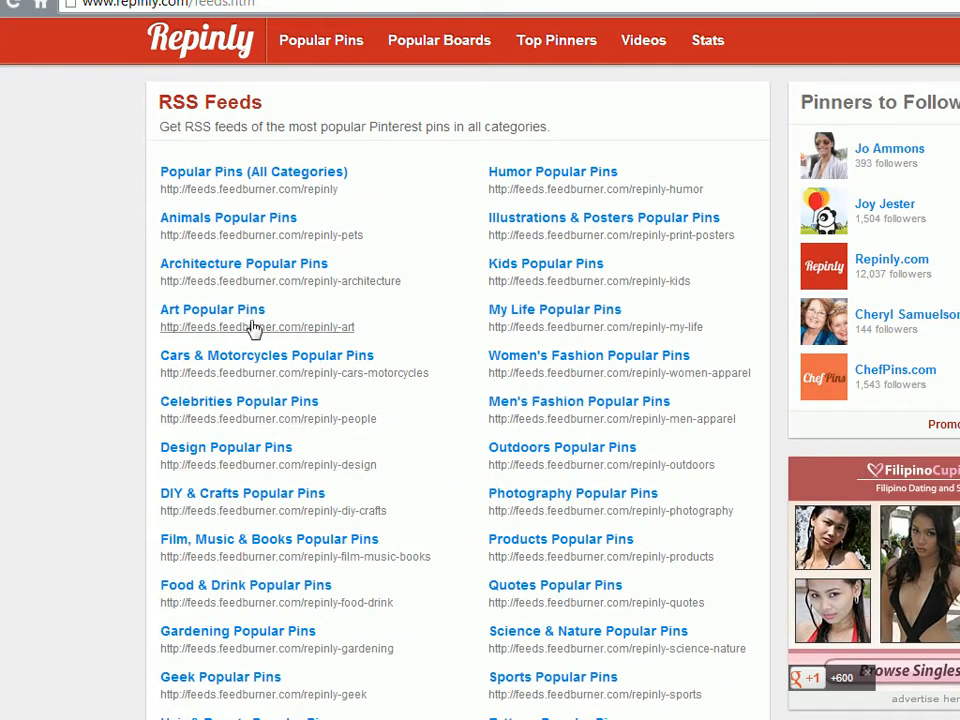
{"action": "mouse_move", "coordinate": [350, 530]}
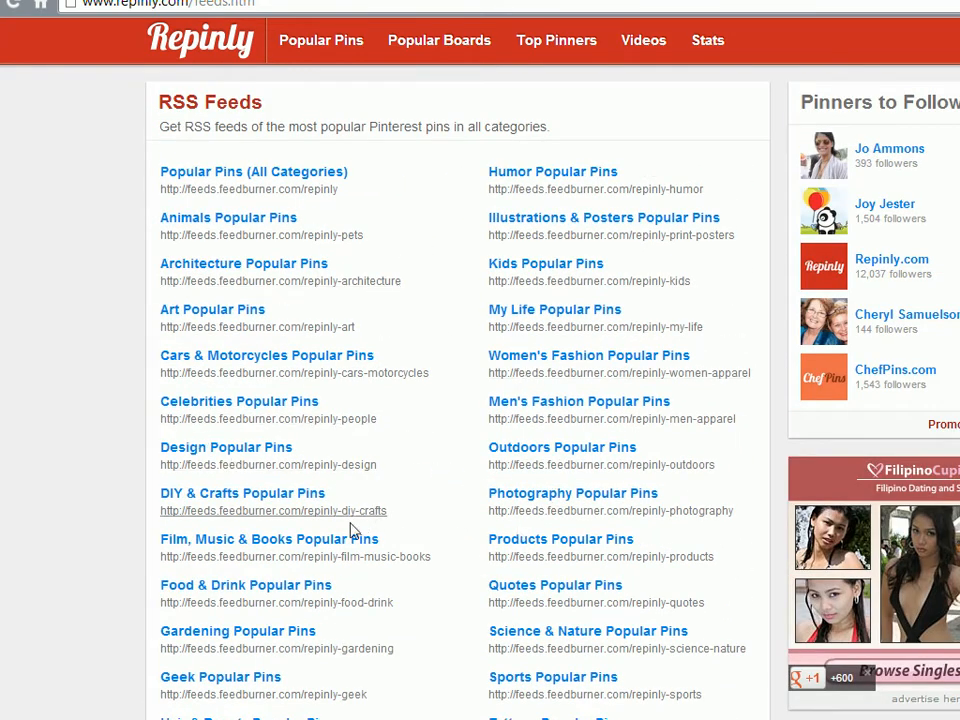
{"action": "mouse_move", "coordinate": [444, 562]}
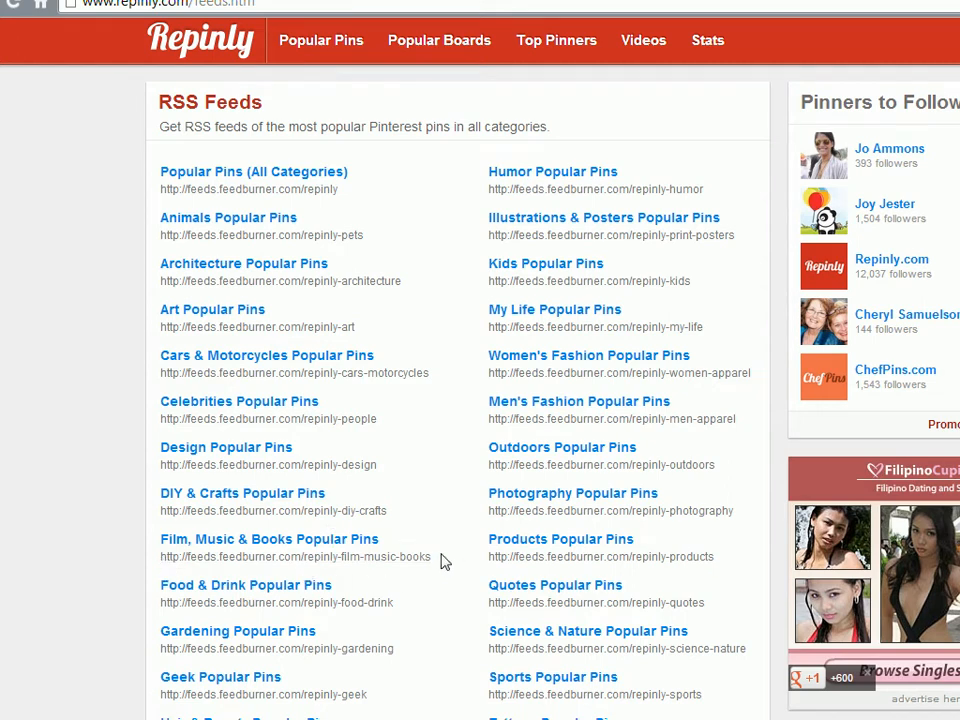
{"action": "mouse_move", "coordinate": [384, 568]}
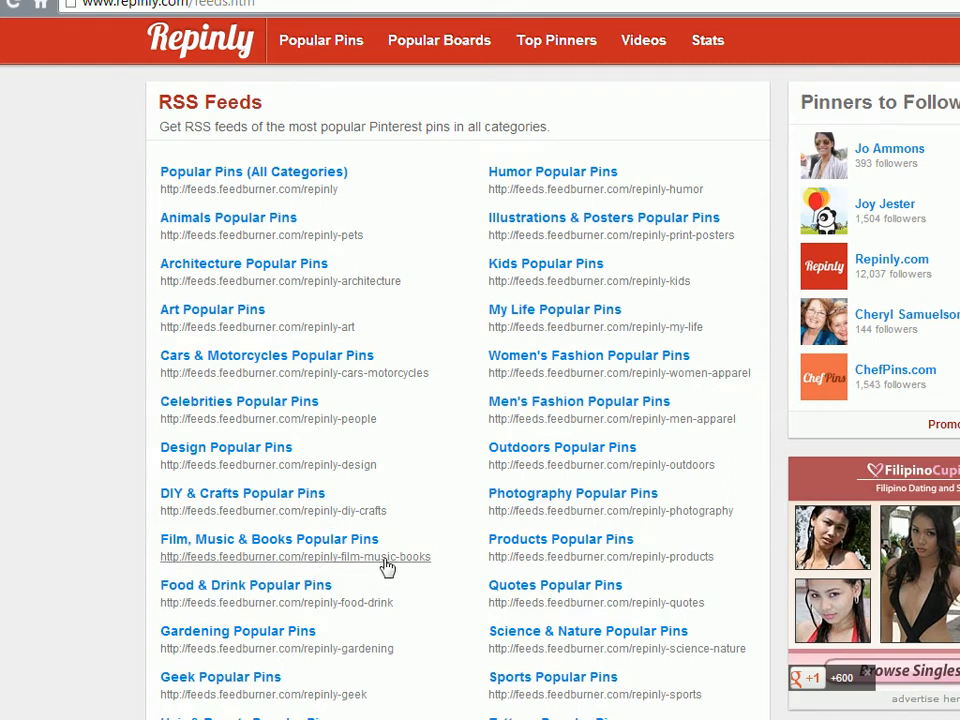
{"action": "mouse_move", "coordinate": [108, 560]}
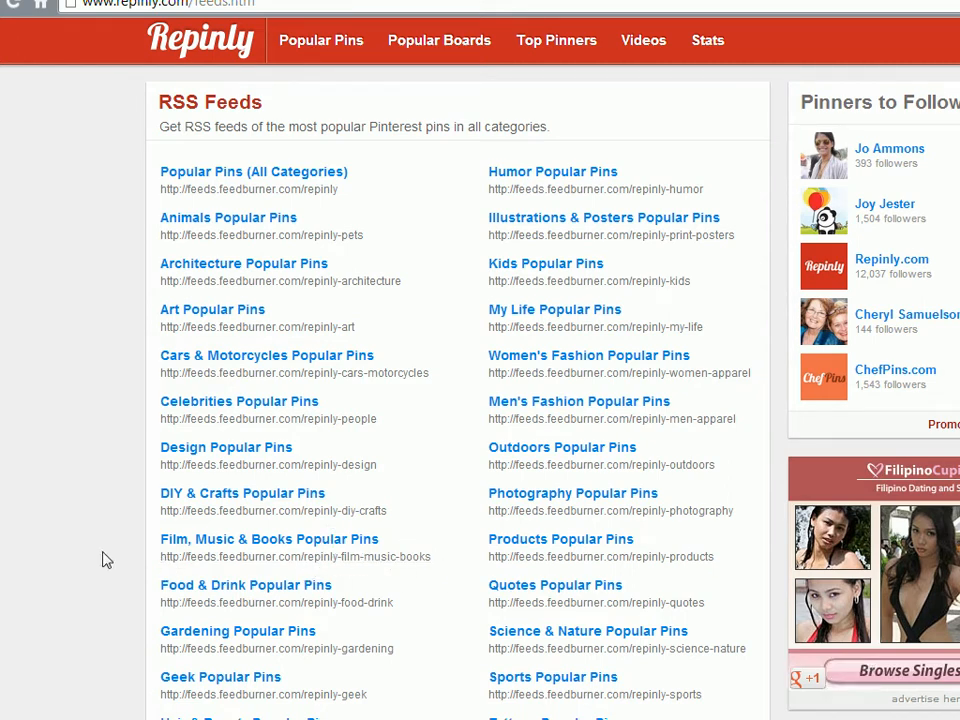
{"action": "mouse_move", "coordinate": [408, 576]}
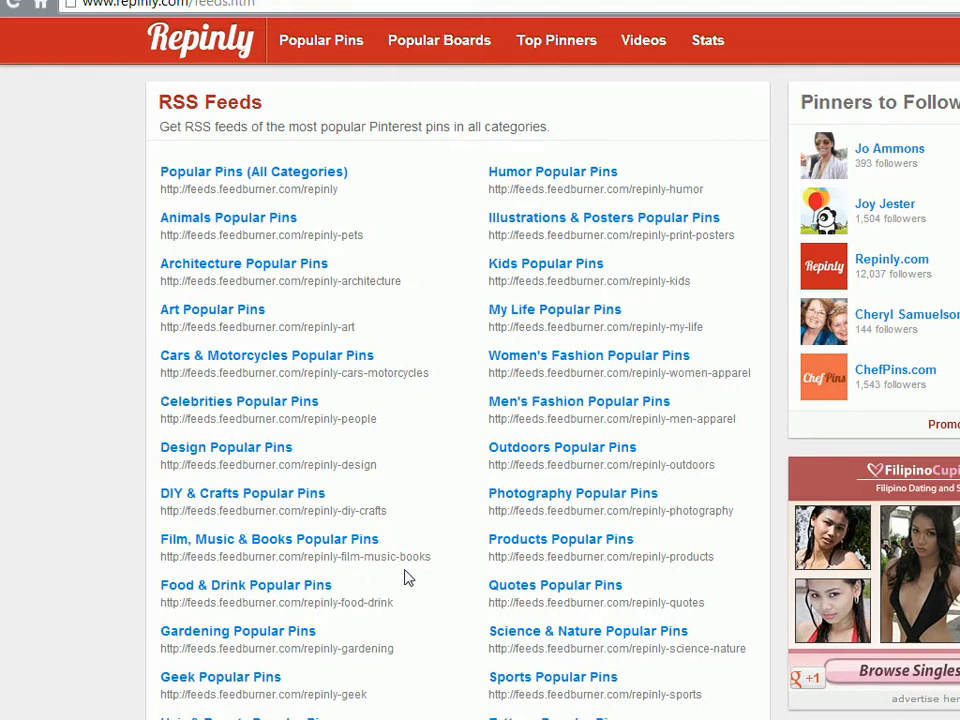
{"action": "mouse_move", "coordinate": [428, 560]}
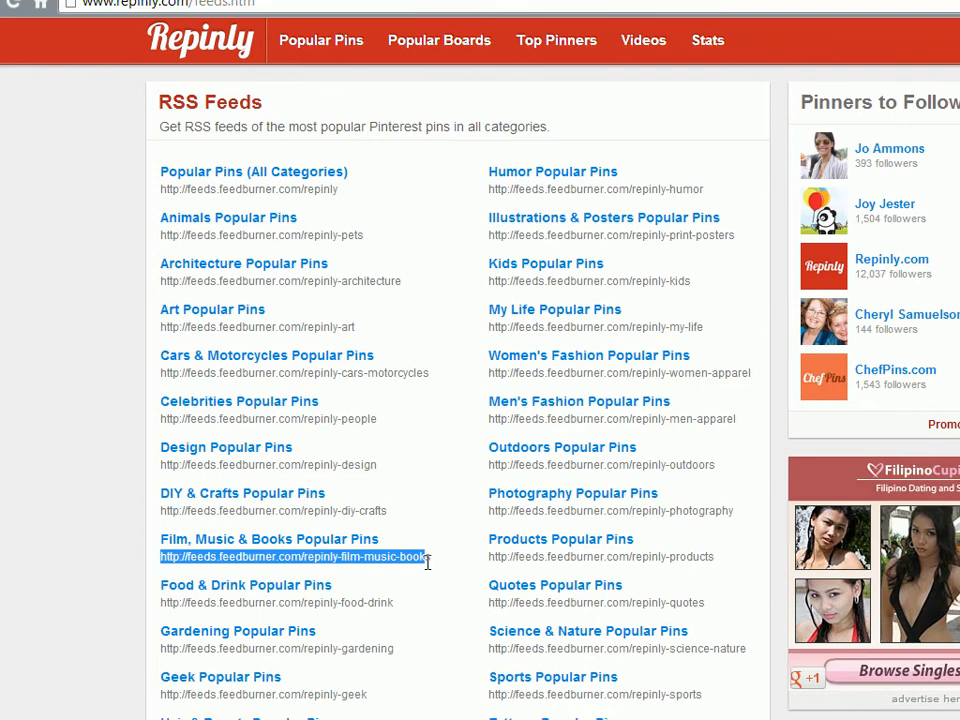
{"action": "right_click", "coordinate": [292, 556]}
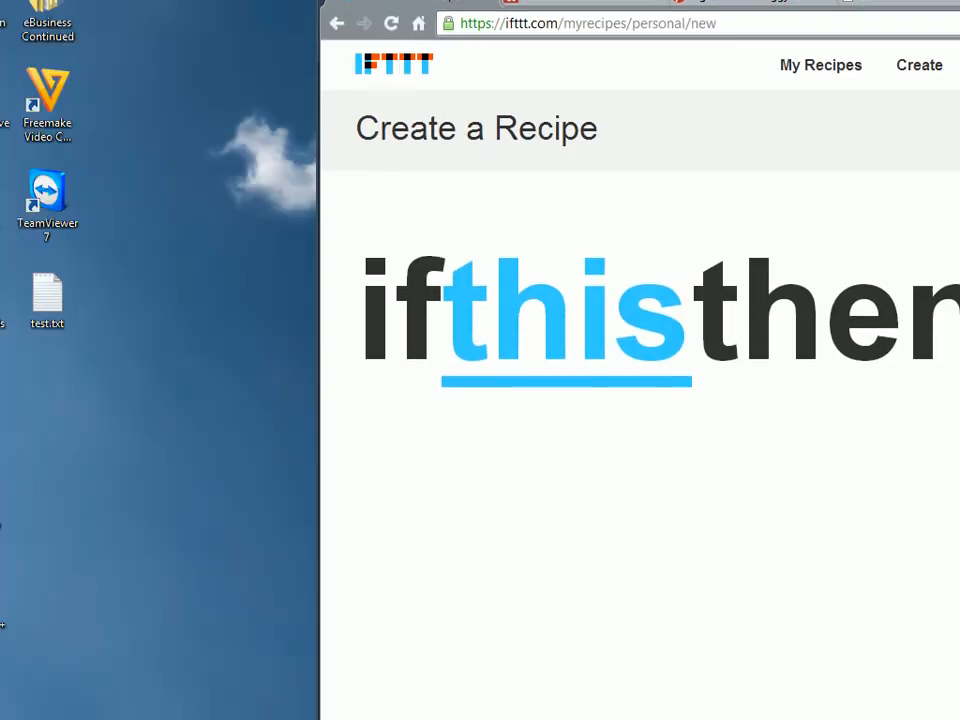
Set the trigger to a Feed new item from burner.com/repinly-film-music-books, then proceed to the action
{"action": "scroll", "scroll_direction": "down", "scroll_amount": 3}
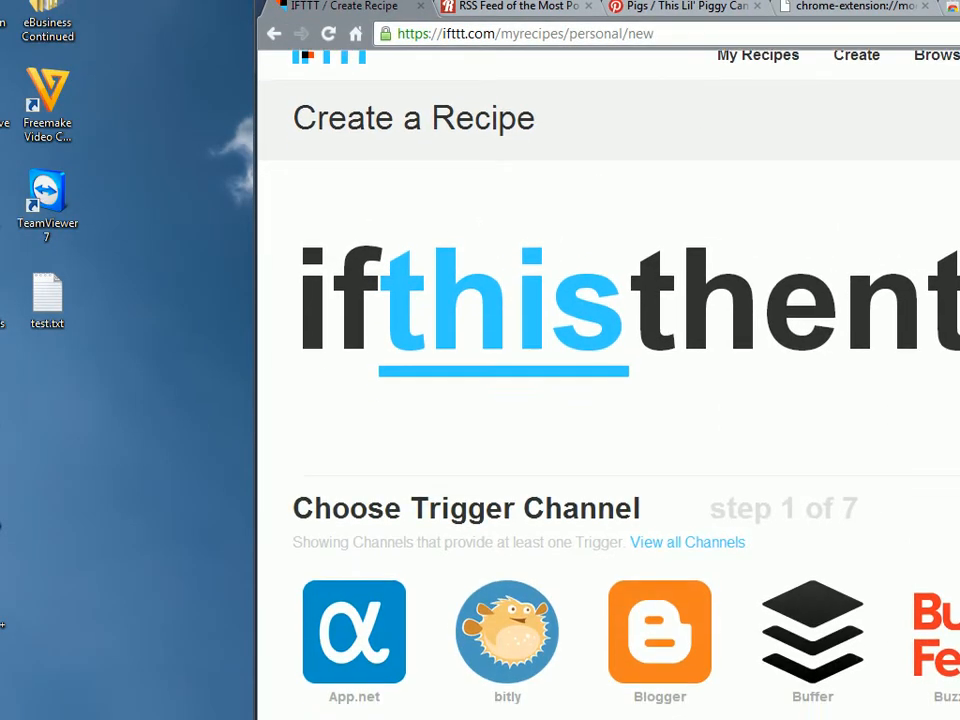
{"action": "scroll", "scroll_direction": "down", "scroll_amount": 3}
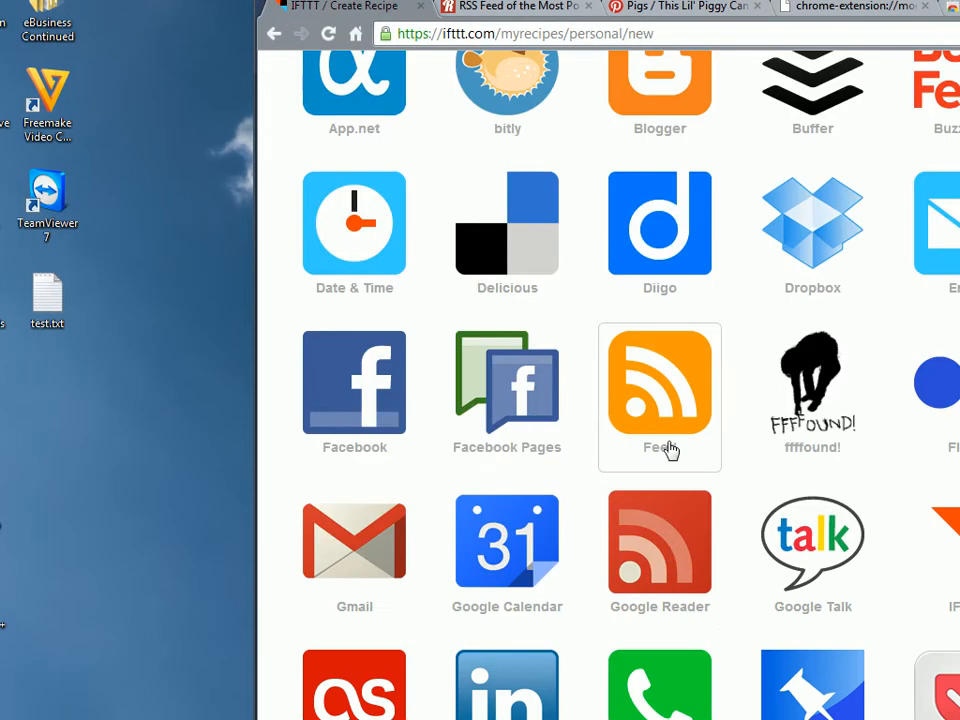
{"action": "left_click", "coordinate": [660, 396]}
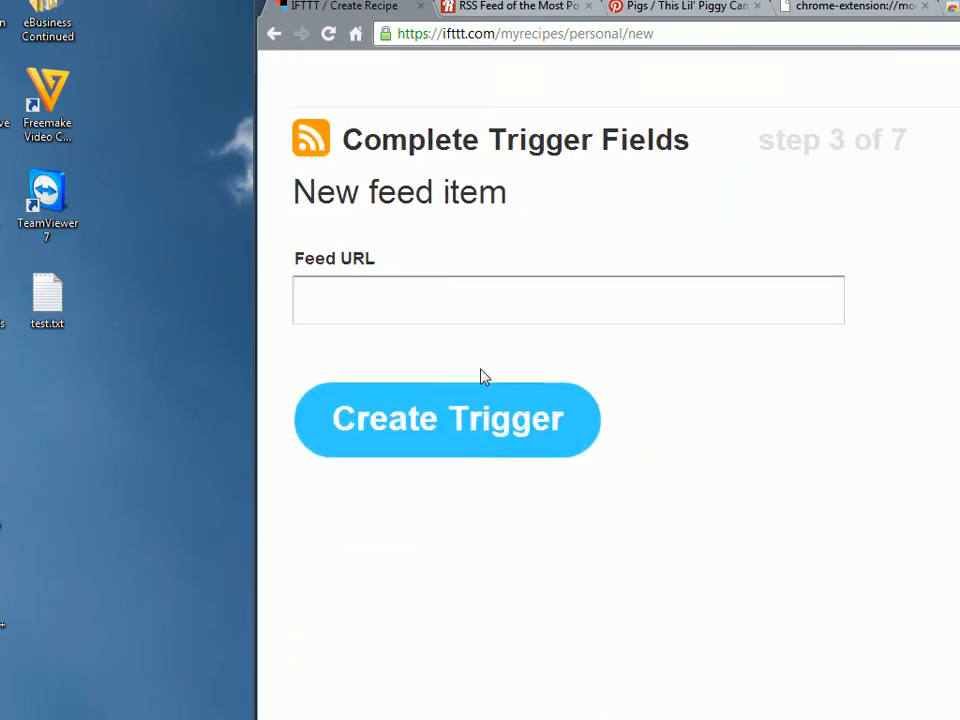
{"action": "type", "text": "burner.com/repinly-film-music-books"}
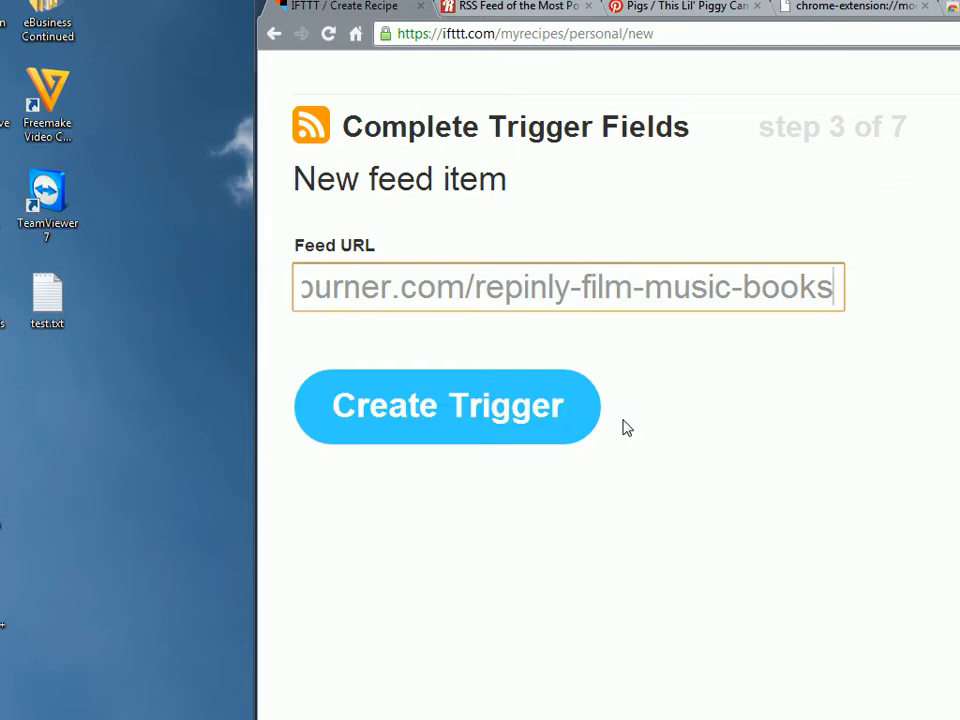
{"action": "mouse_move", "coordinate": [548, 418]}
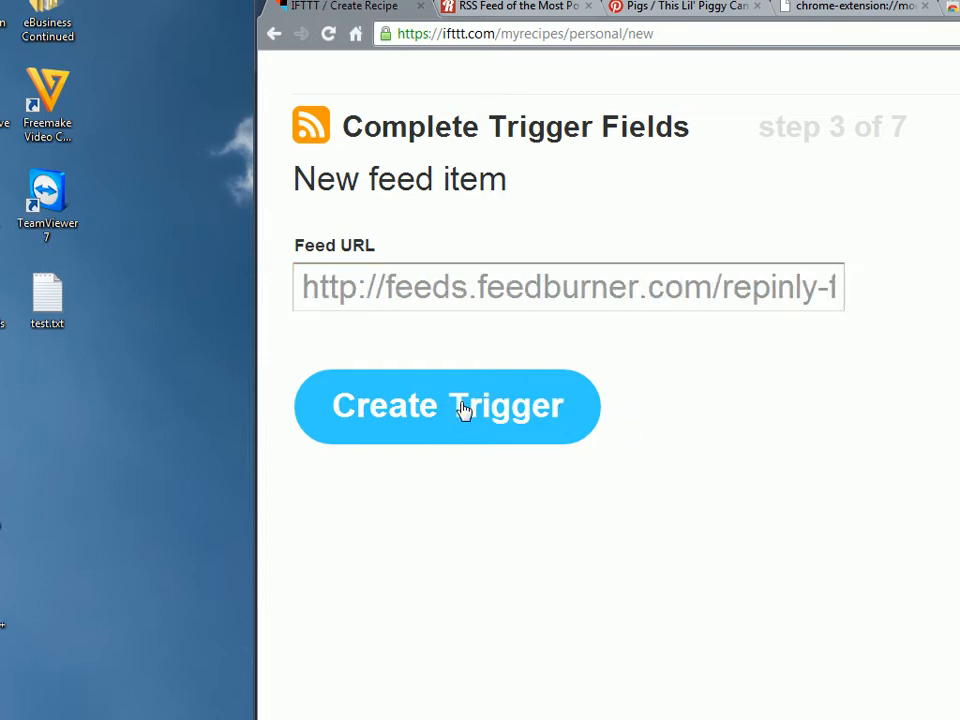
{"action": "left_click", "coordinate": [448, 406]}
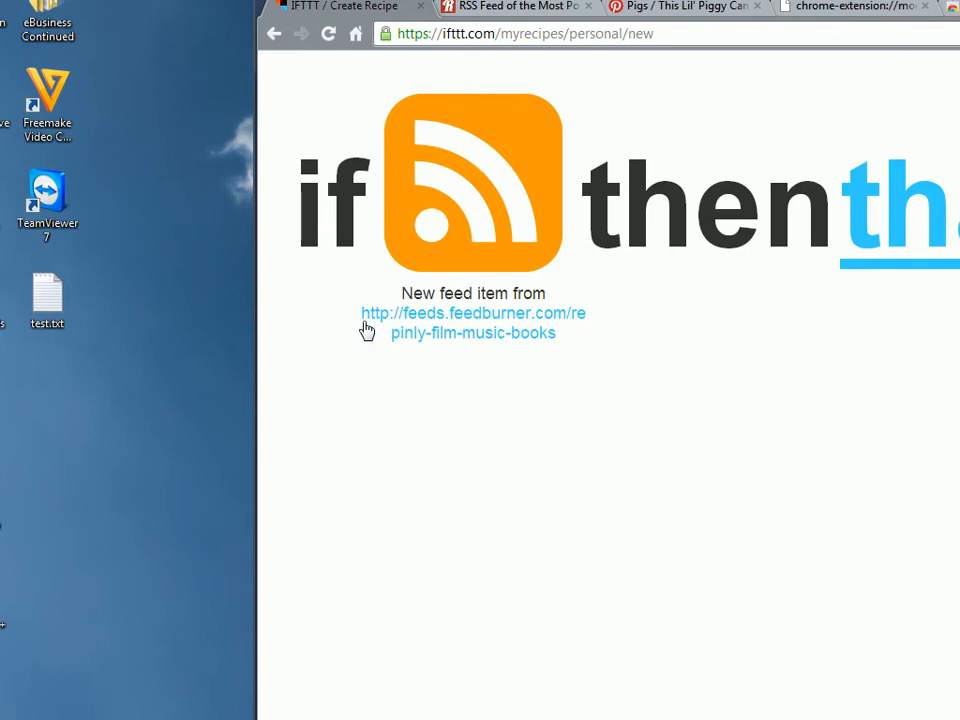
{"action": "mouse_move", "coordinate": [948, 210]}
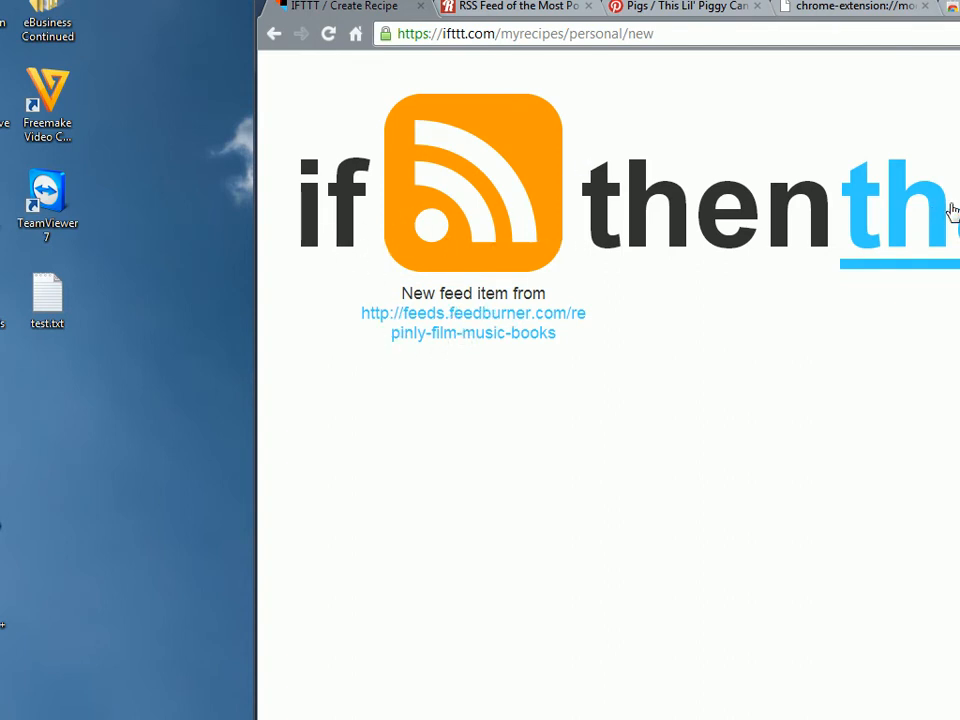
Choose Tumblr as the action channel, then leave the unsaved recipe for the Dashboard
{"action": "scroll", "scroll_direction": "down", "scroll_amount": 3}
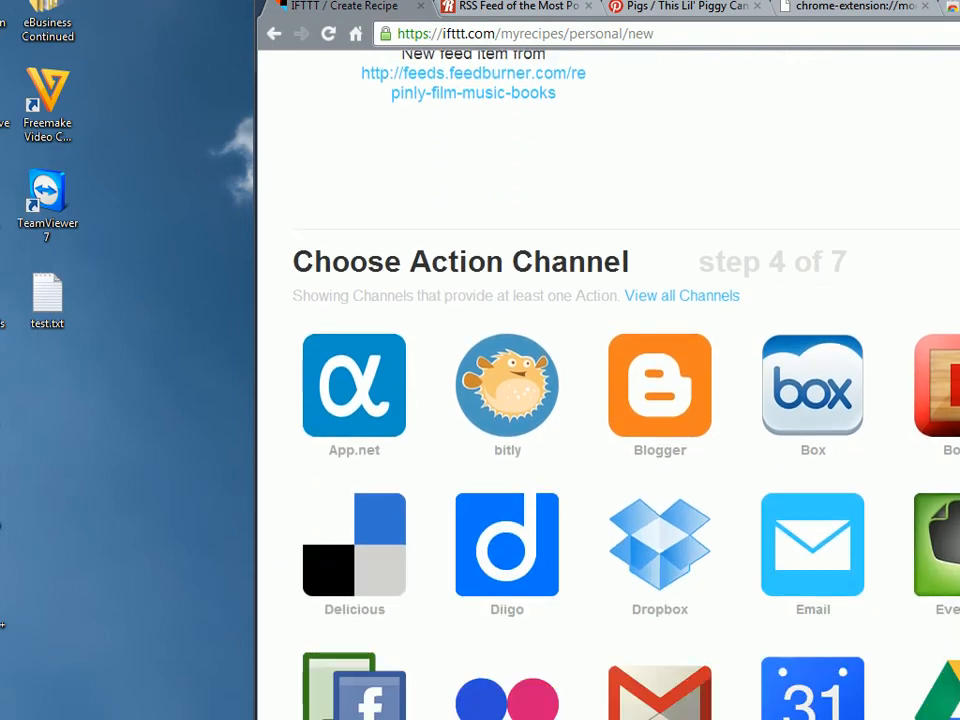
{"action": "scroll", "scroll_direction": "down", "scroll_amount": 3}
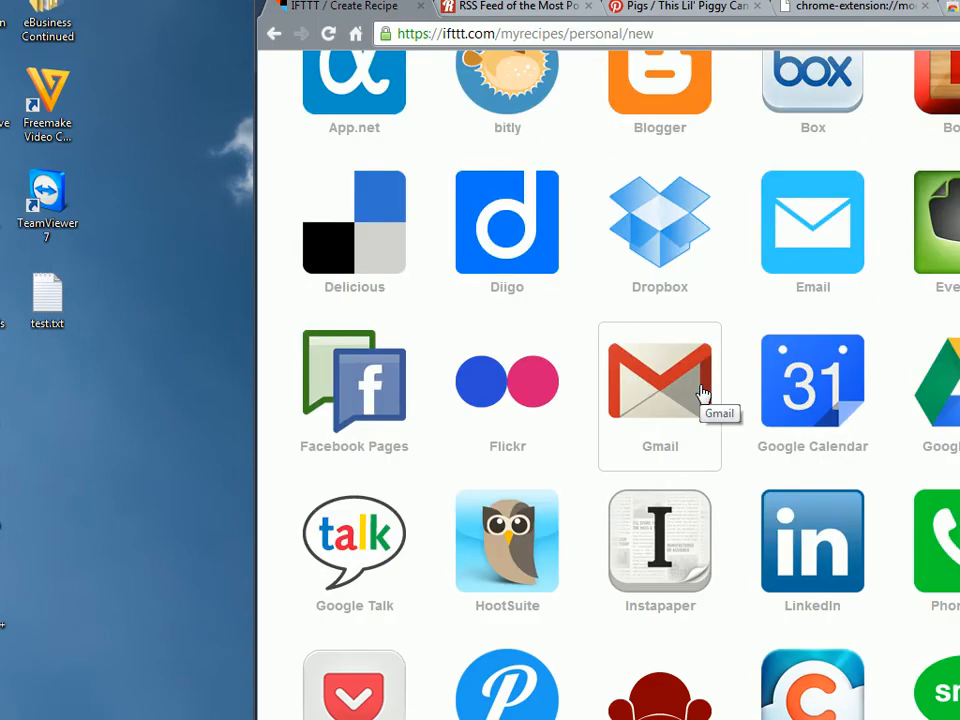
{"action": "scroll", "scroll_direction": "up", "scroll_amount": 3}
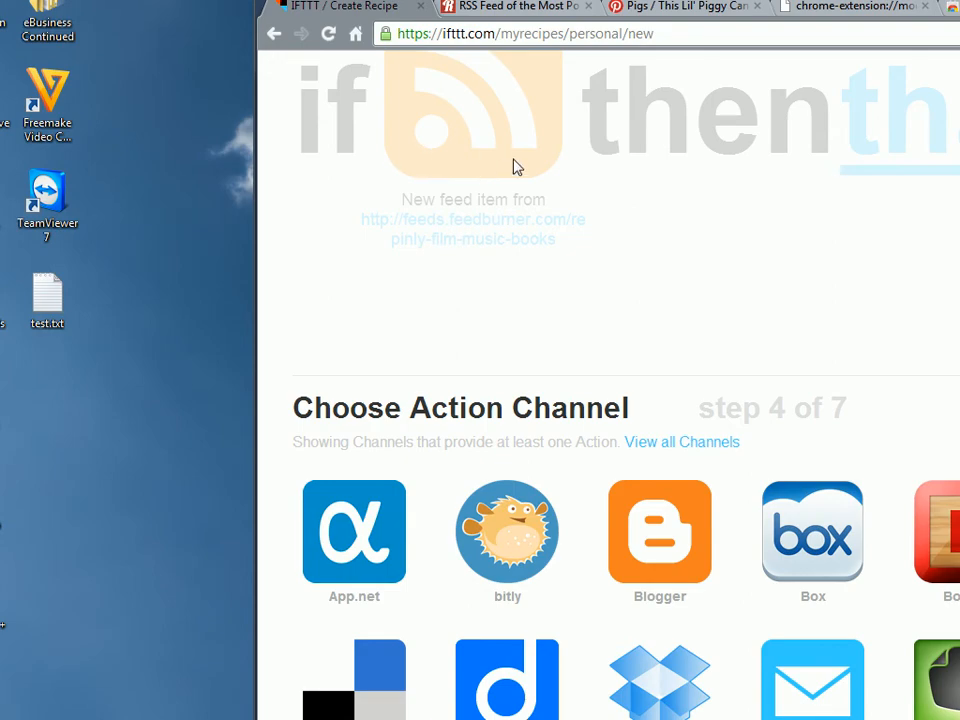
{"action": "scroll", "scroll_direction": "down", "scroll_amount": 3}
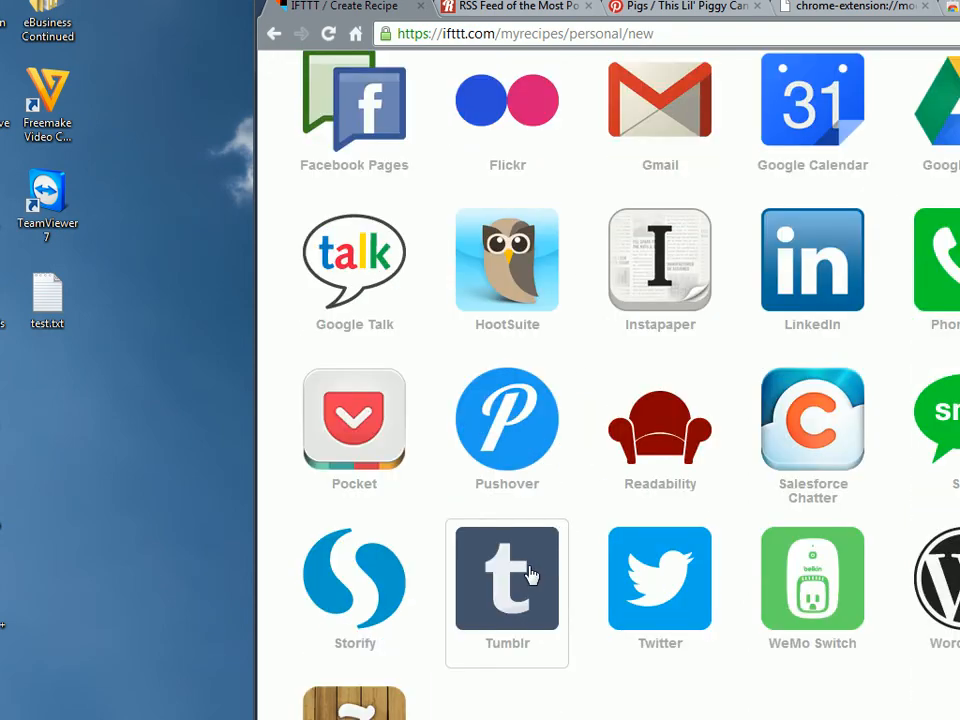
{"action": "left_click", "coordinate": [506, 578]}
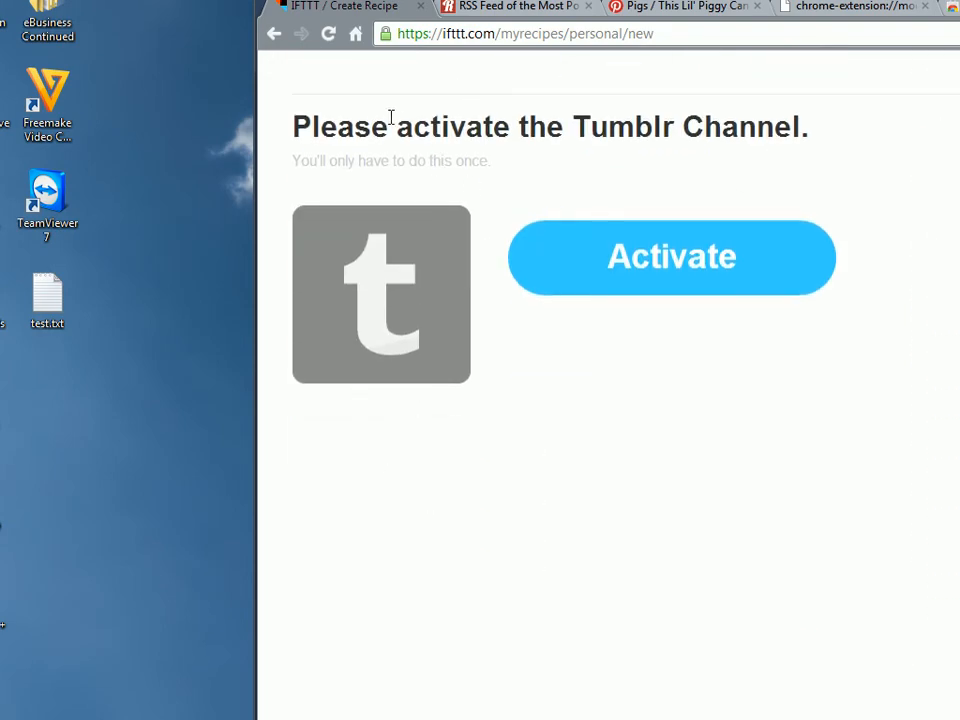
{"action": "left_click", "coordinate": [672, 256]}
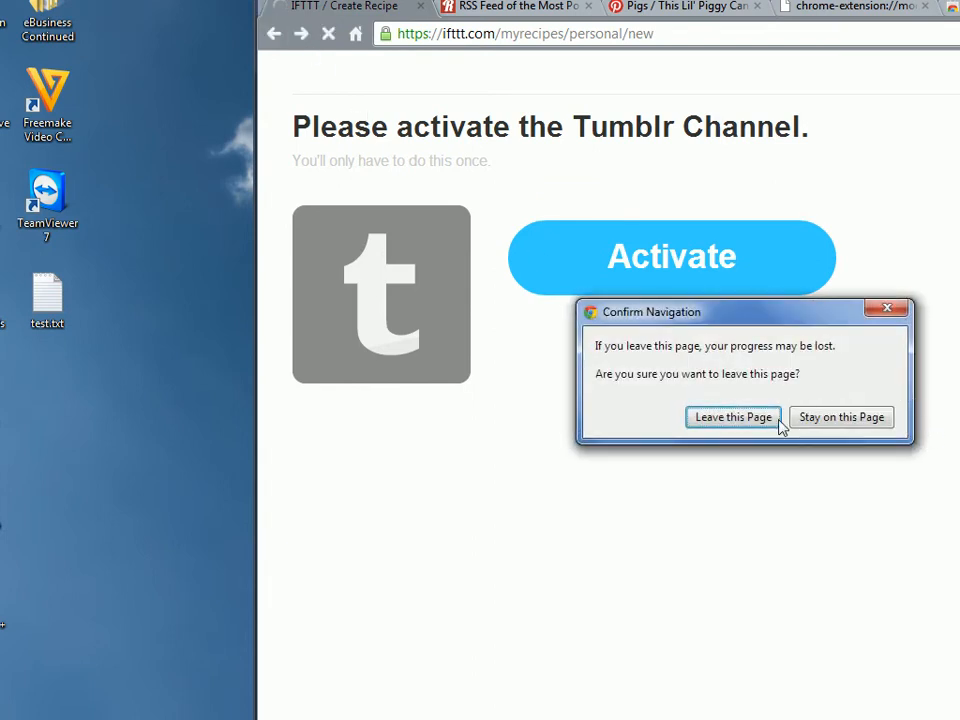
{"action": "left_click", "coordinate": [732, 418]}
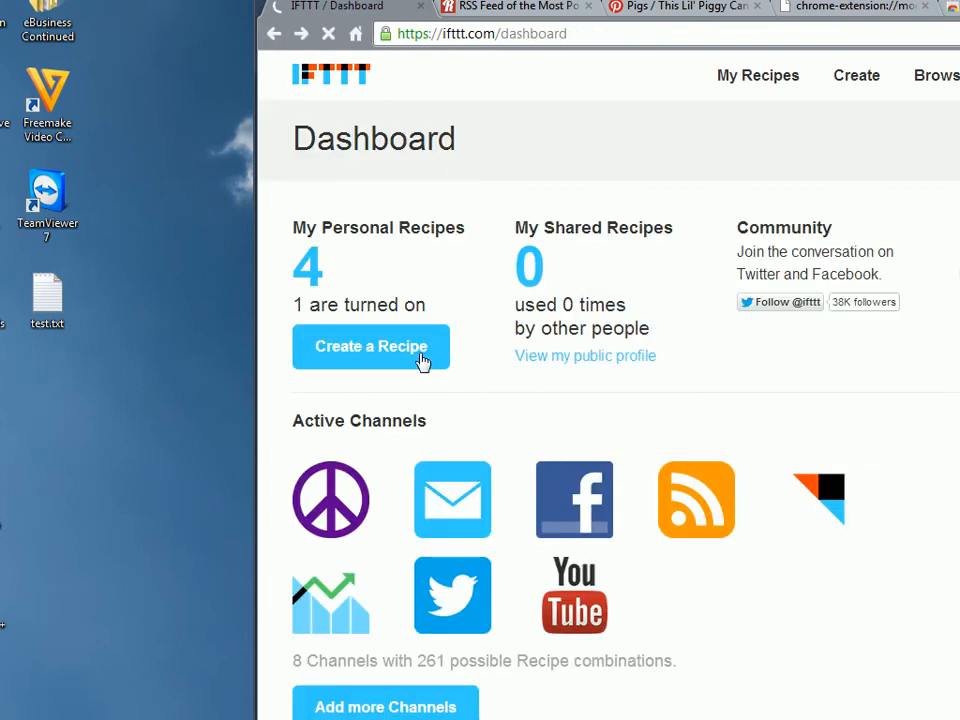
Create a recipe with a Feed 'New feed item' trigger on the Repinly feed URL
{"action": "left_click", "coordinate": [372, 346]}
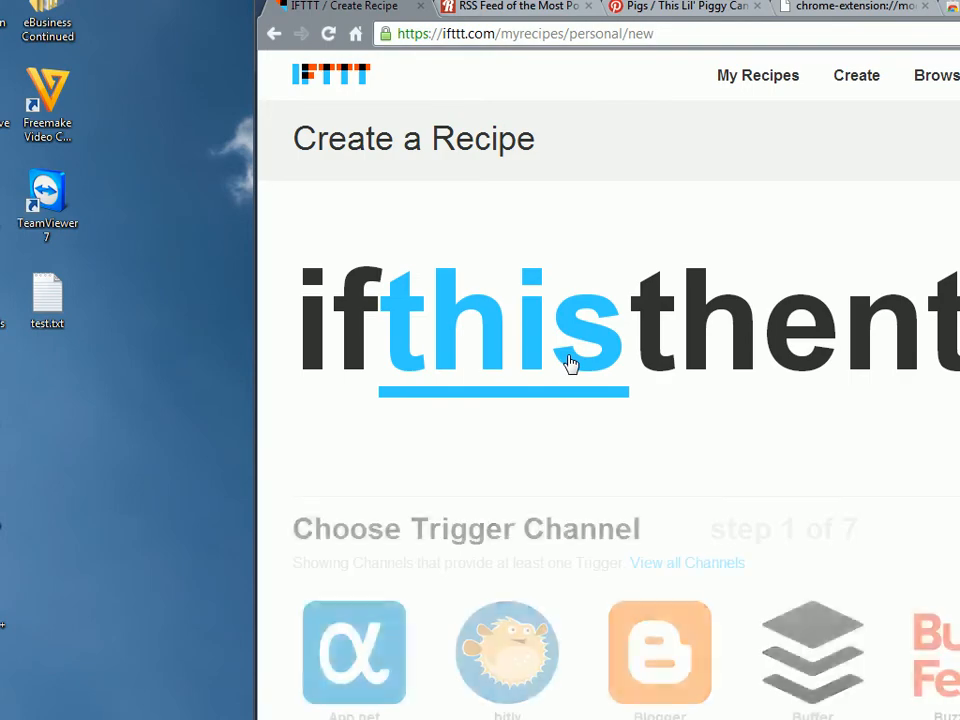
{"action": "scroll", "scroll_direction": "down", "scroll_amount": 3}
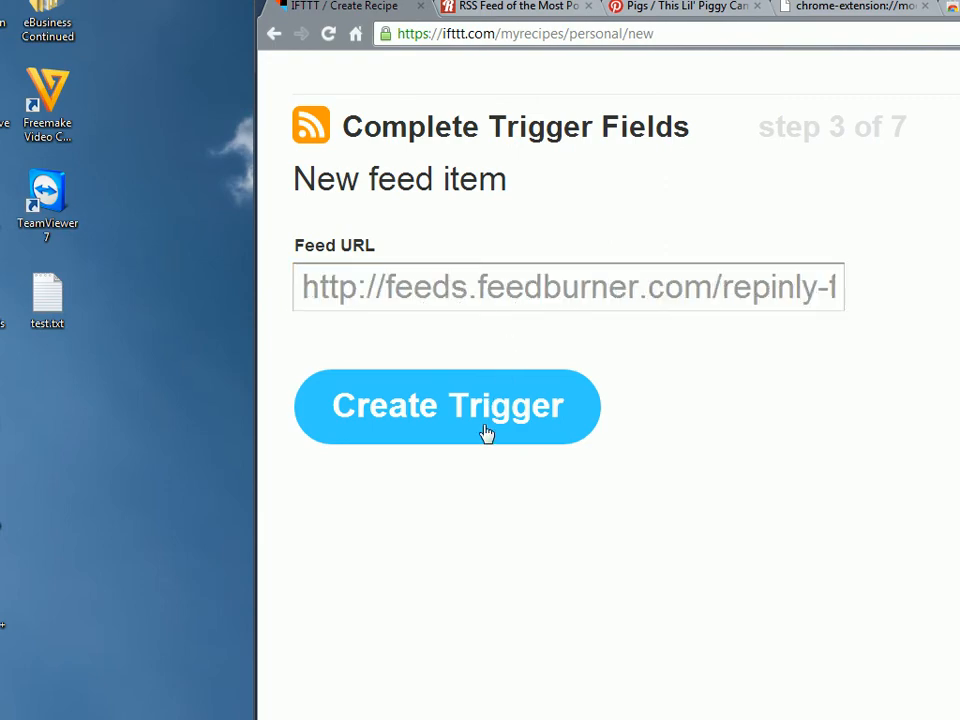
{"action": "left_click", "coordinate": [448, 406]}
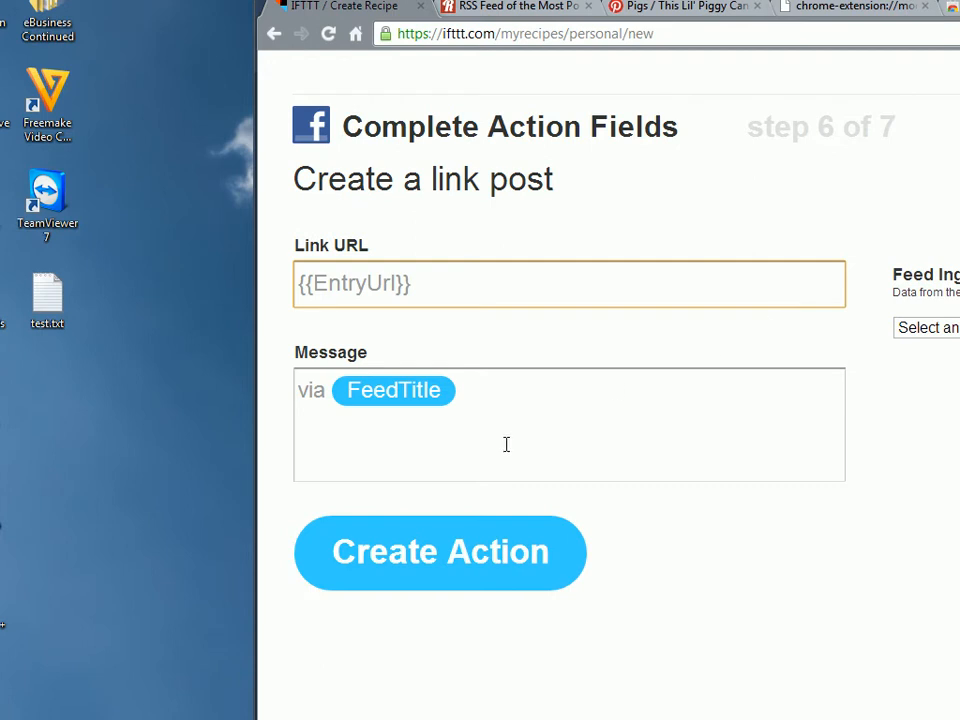
Set the message to 'Check this out guys! via FeedTitle' and create the Facebook action
{"action": "type", "text": "Check this out guys!"}
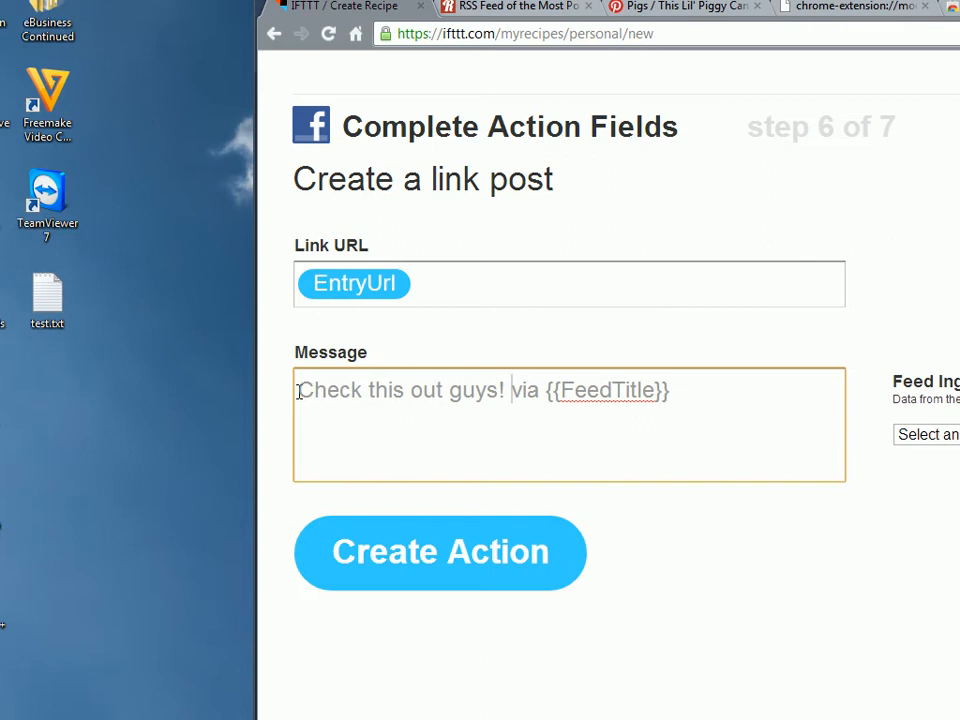
{"action": "mouse_move", "coordinate": [910, 450]}
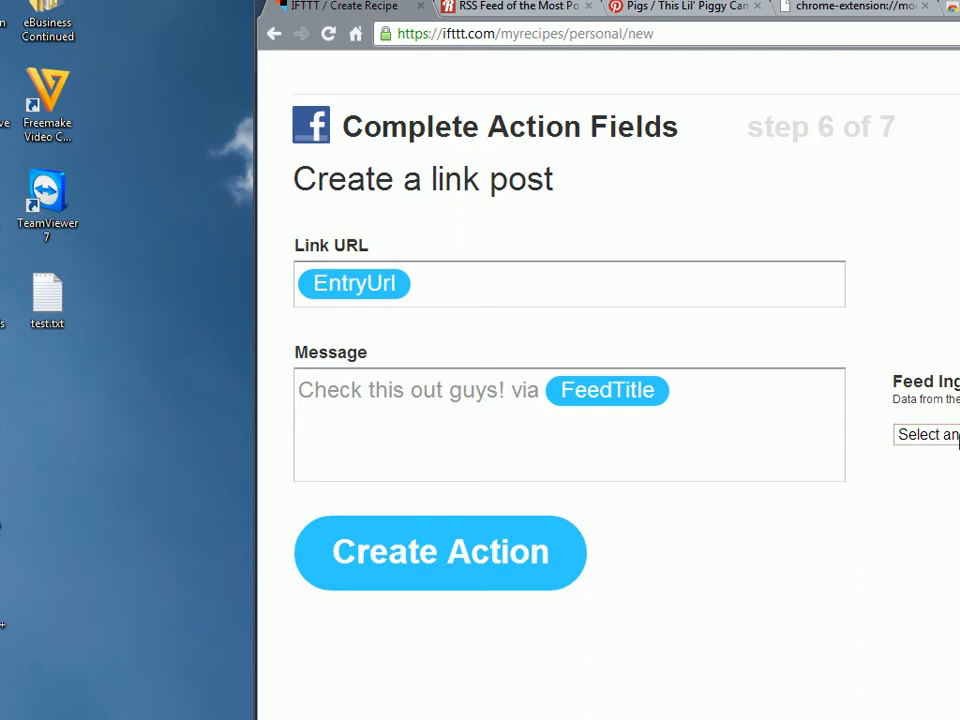
{"action": "left_click", "coordinate": [928, 432]}
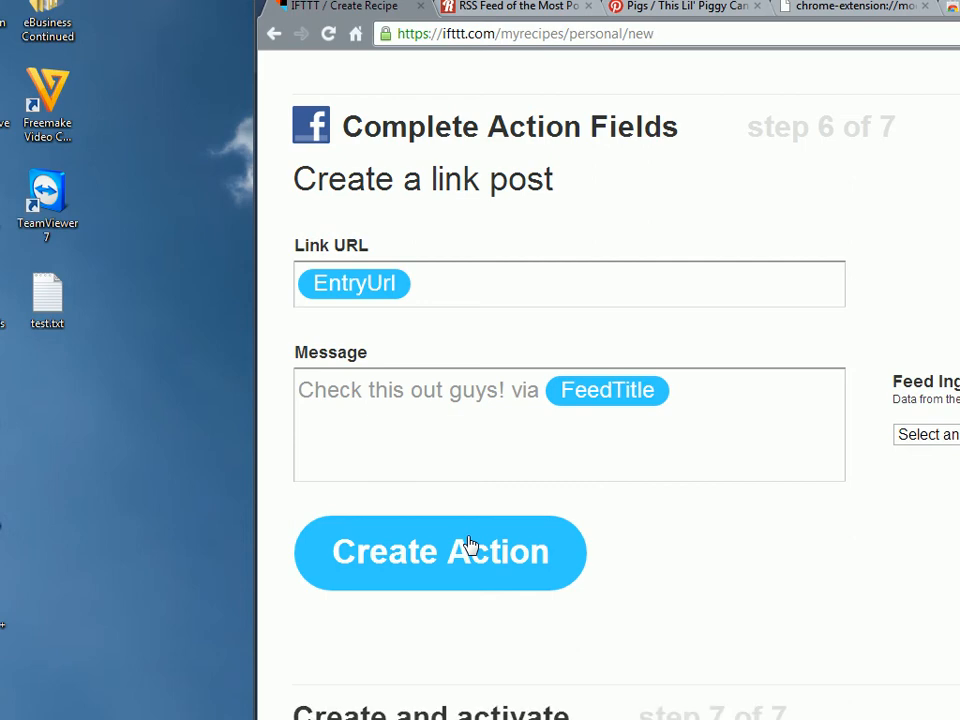
{"action": "left_click", "coordinate": [440, 552]}
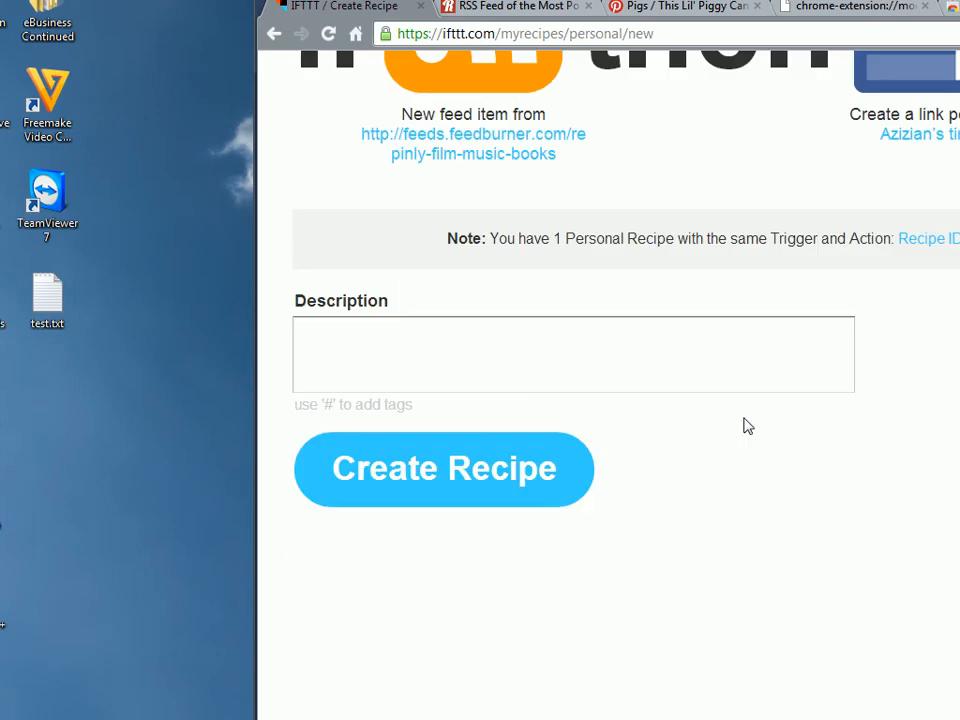
Describe the recipe as 'simple popular pin recipe' and create it
{"action": "type", "text": "simple popular pin recipe"}
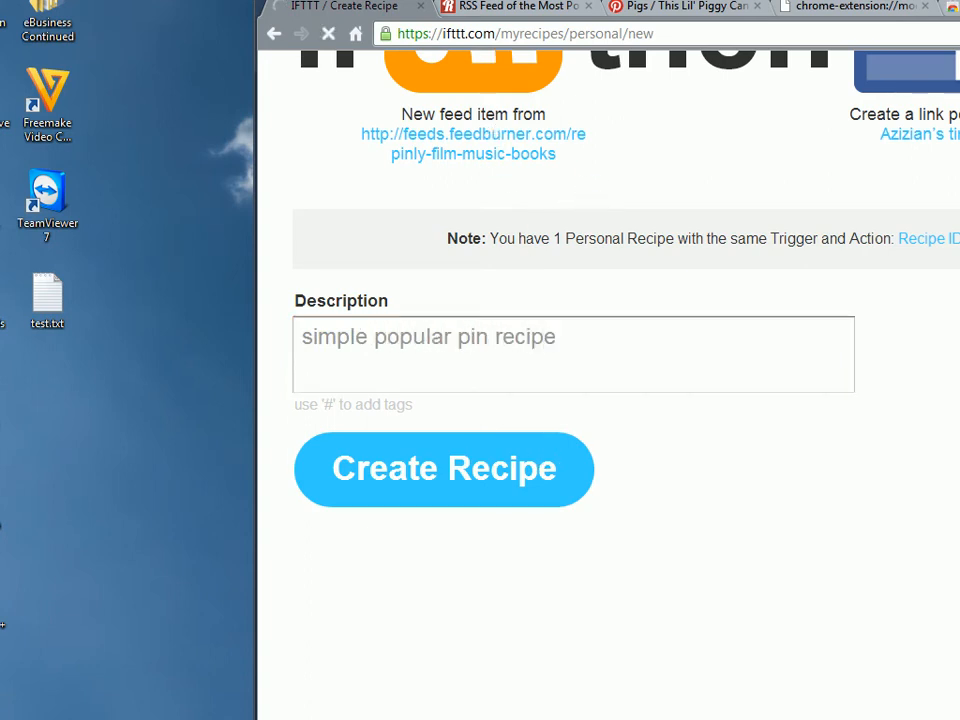
{"action": "left_click", "coordinate": [444, 468]}
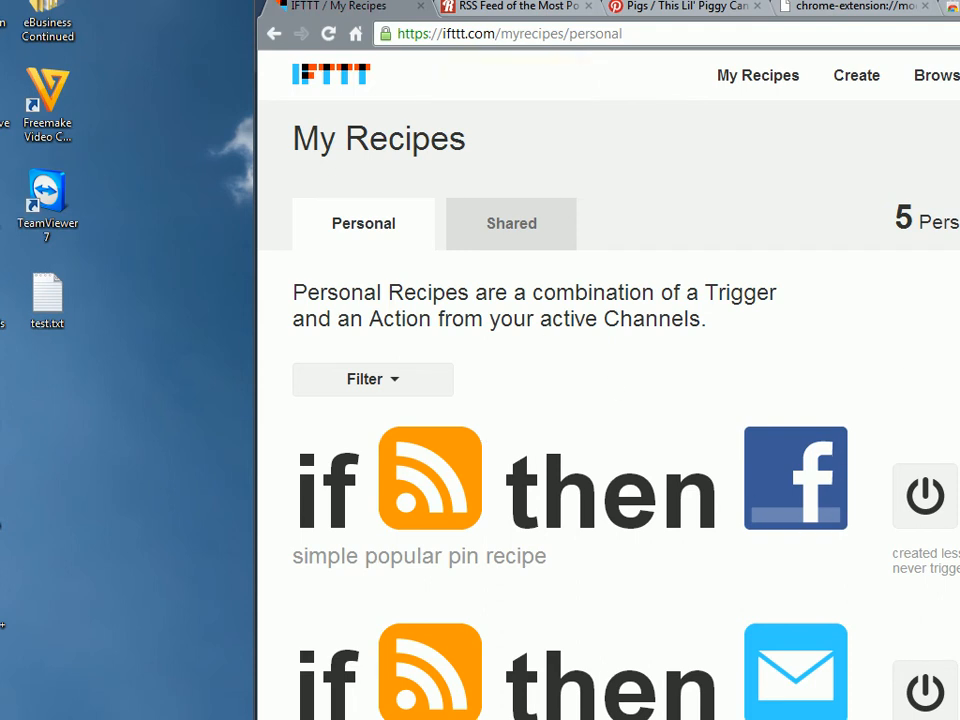
{"action": "left_click", "coordinate": [856, 76]}
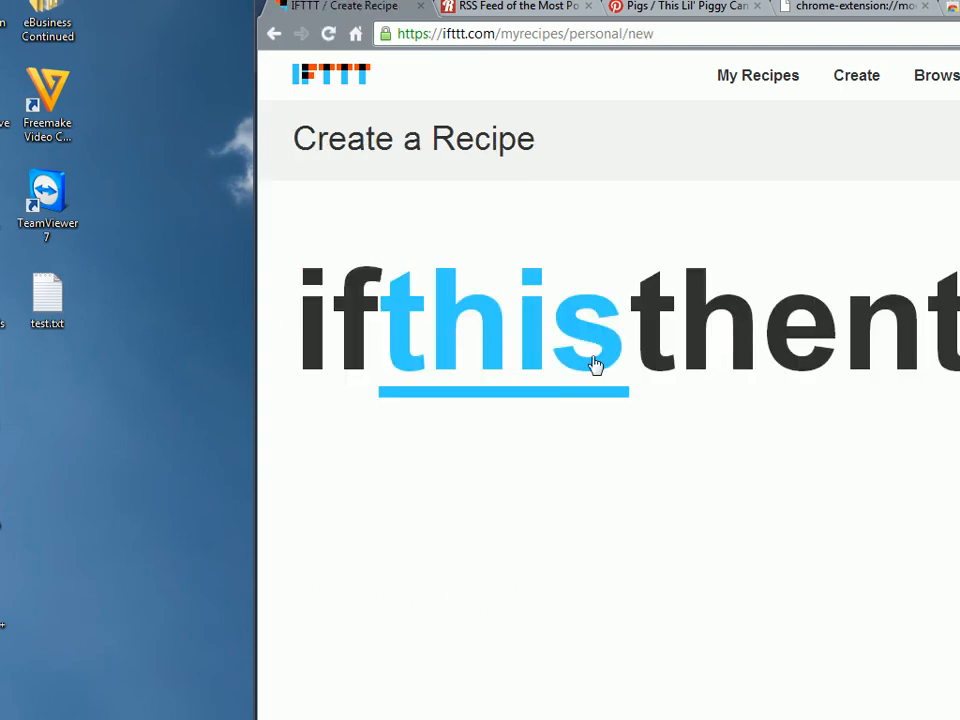
{"action": "left_click", "coordinate": [504, 324]}
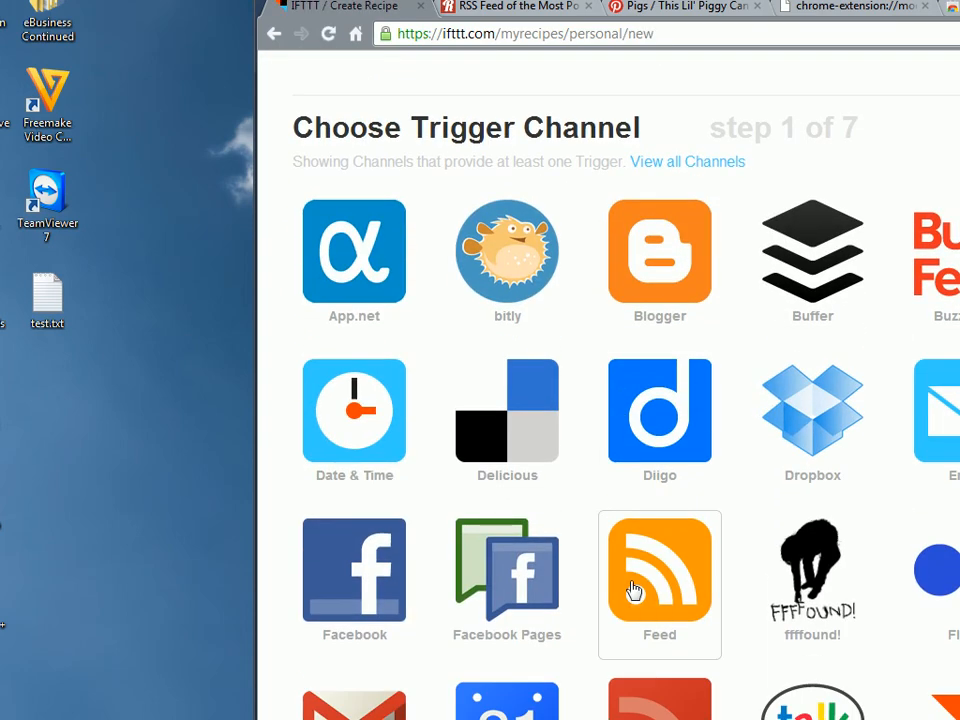
{"action": "left_click", "coordinate": [660, 568]}
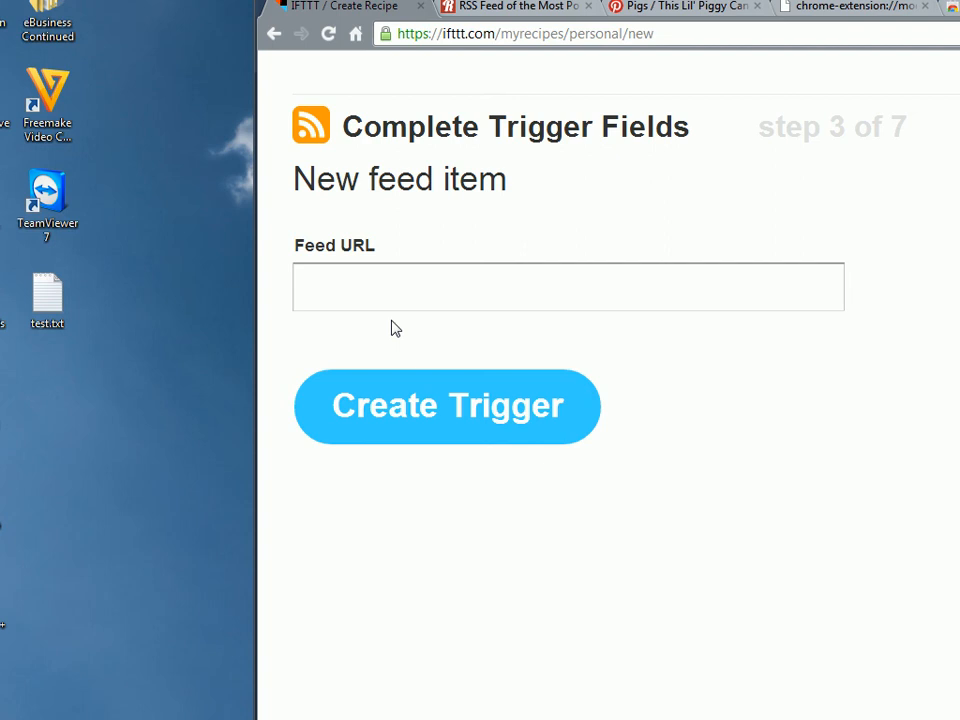
{"action": "type", "text": "http://feeds.feedburner.com/repinly-1"}
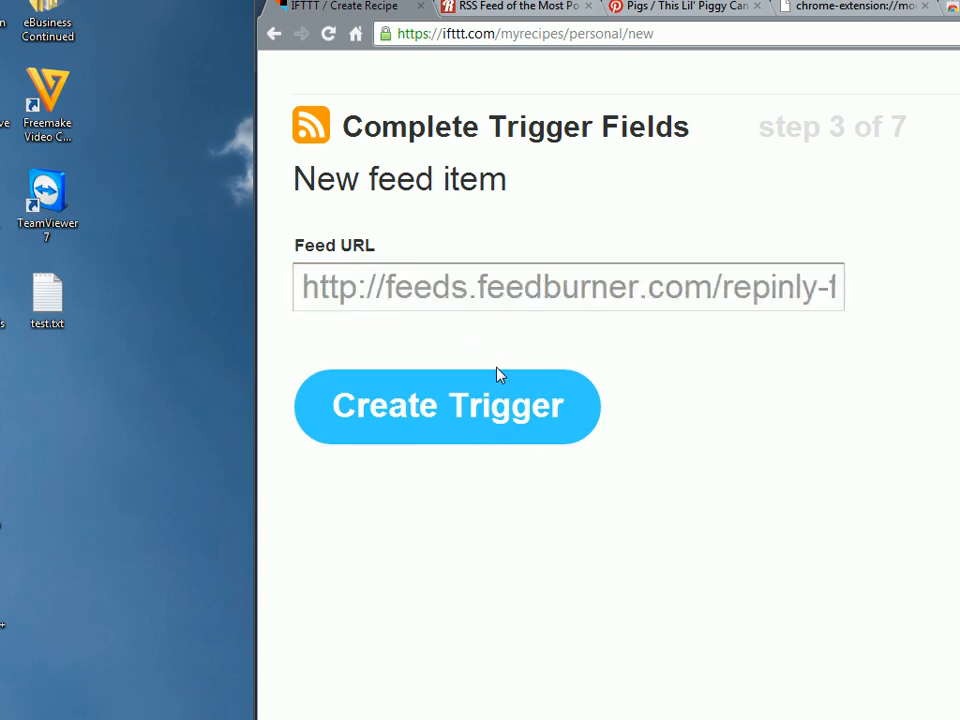
{"action": "left_click", "coordinate": [448, 408]}
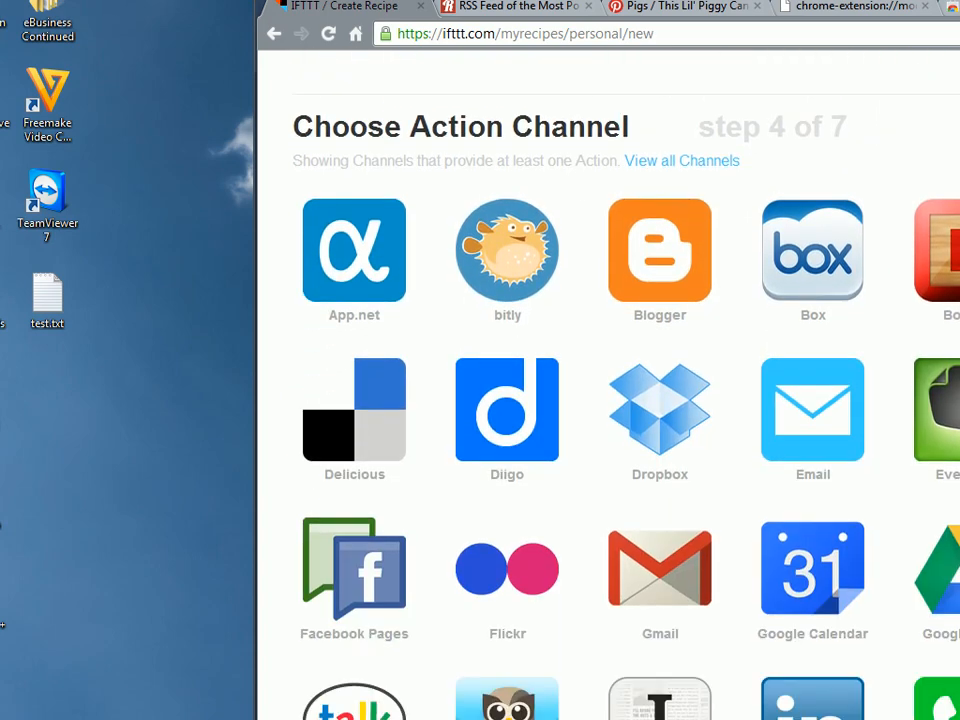
{"action": "scroll", "scroll_direction": "down", "scroll_amount": 3}
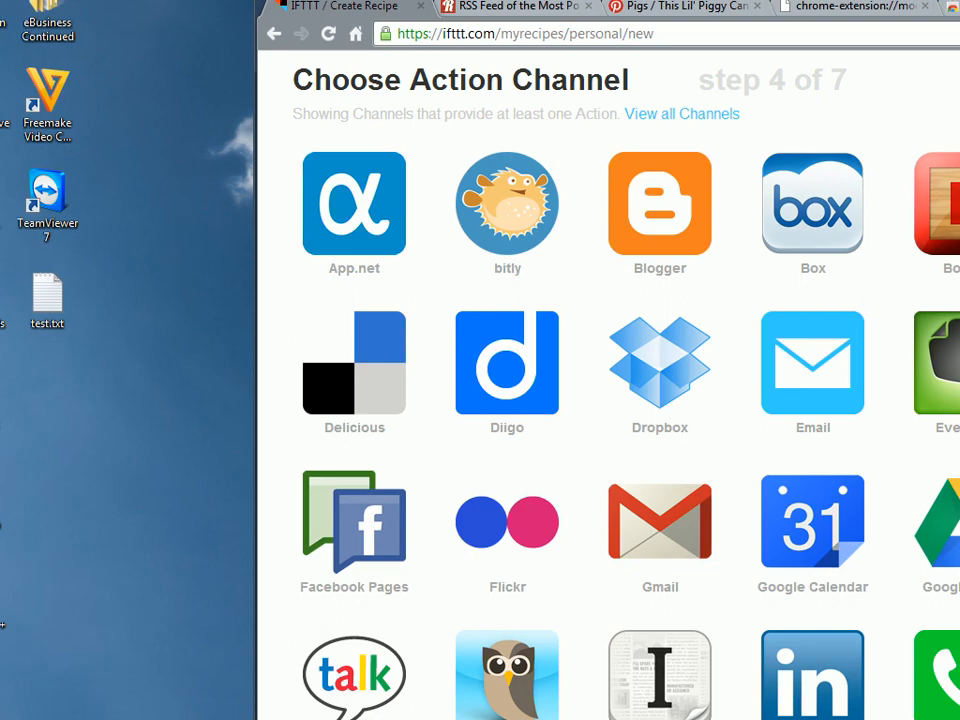
{"action": "scroll", "scroll_direction": "down", "scroll_amount": 3}
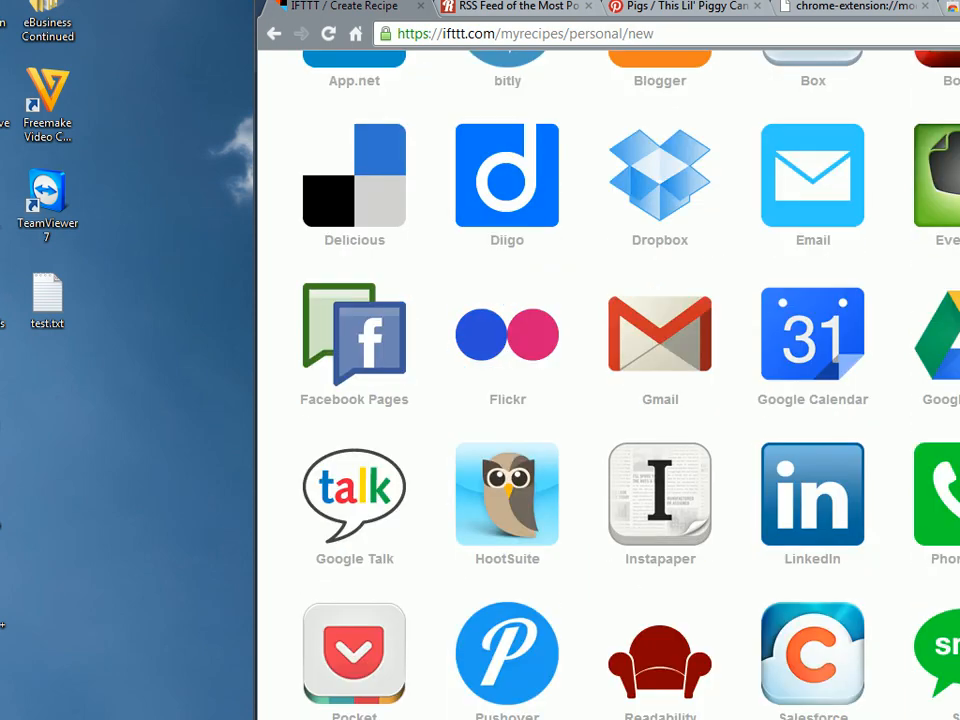